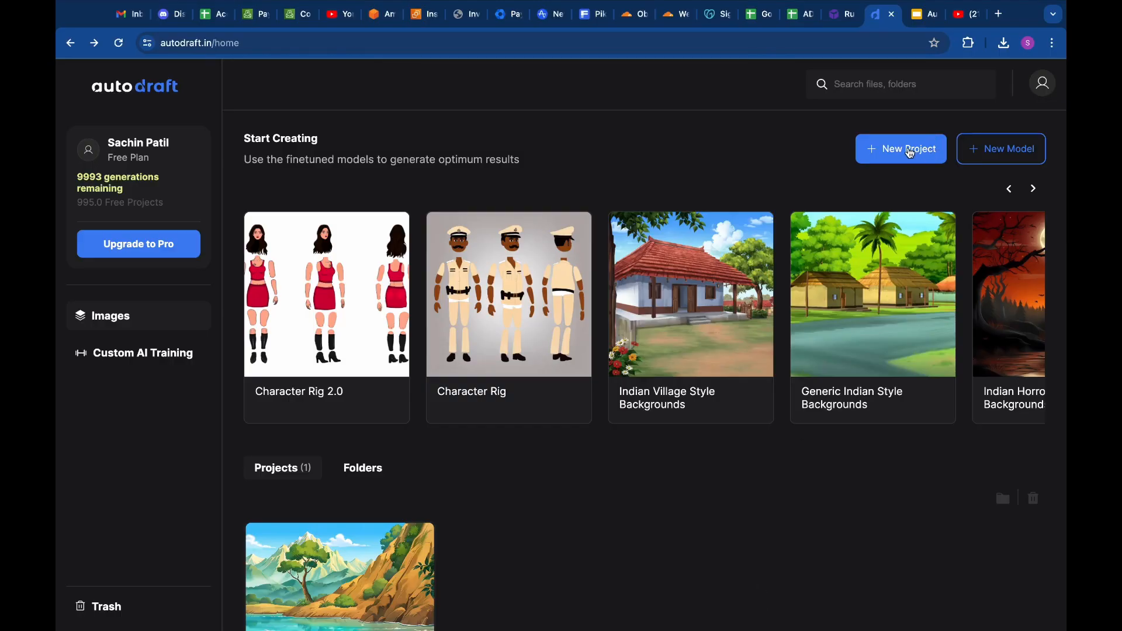
Create New Project 2 on the Indian Village Style Backgrounds model and save it
{"action": "left_click", "coordinate": [900, 148]}
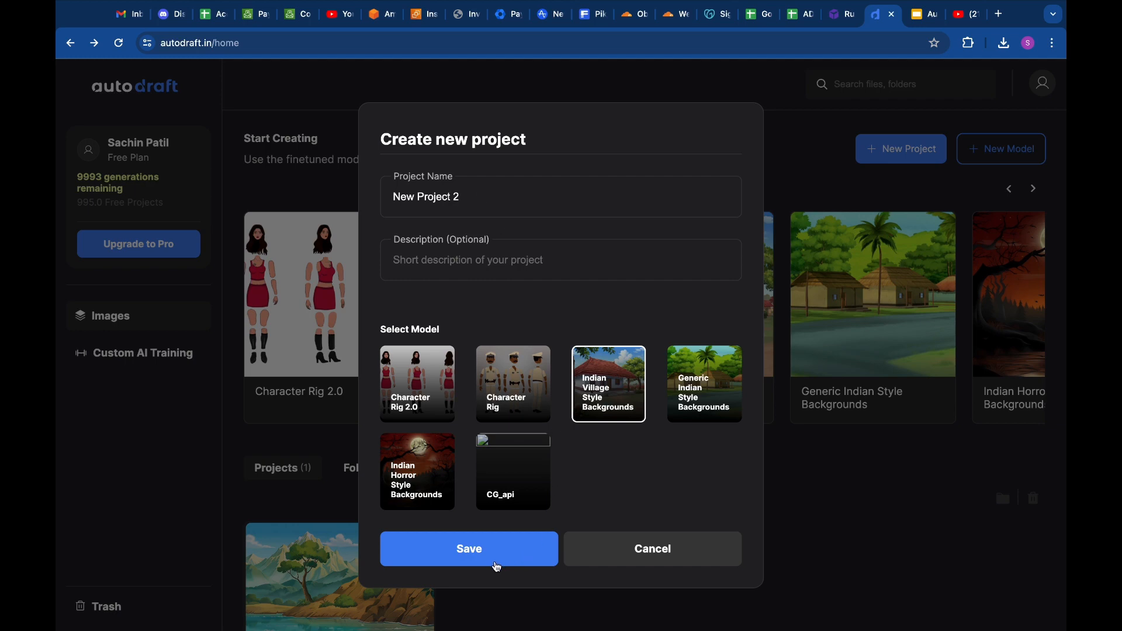
{"action": "left_click", "coordinate": [469, 549]}
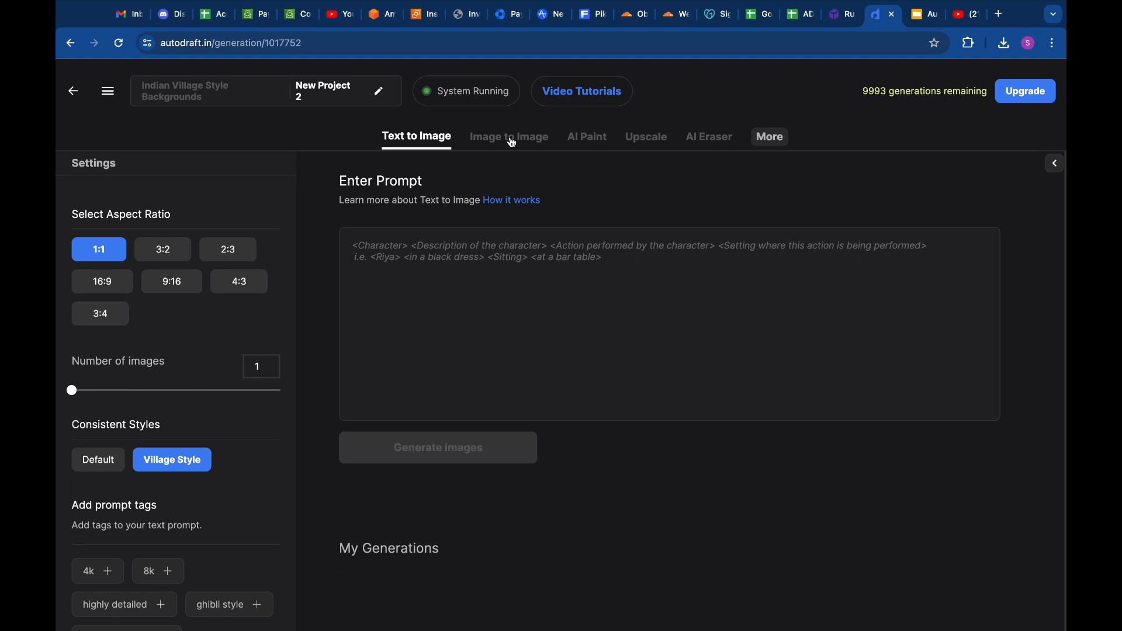
Load the bedroom drawing from Downloads > room > room 1 as the uncropped Image to Image reference
{"action": "left_click", "coordinate": [509, 136]}
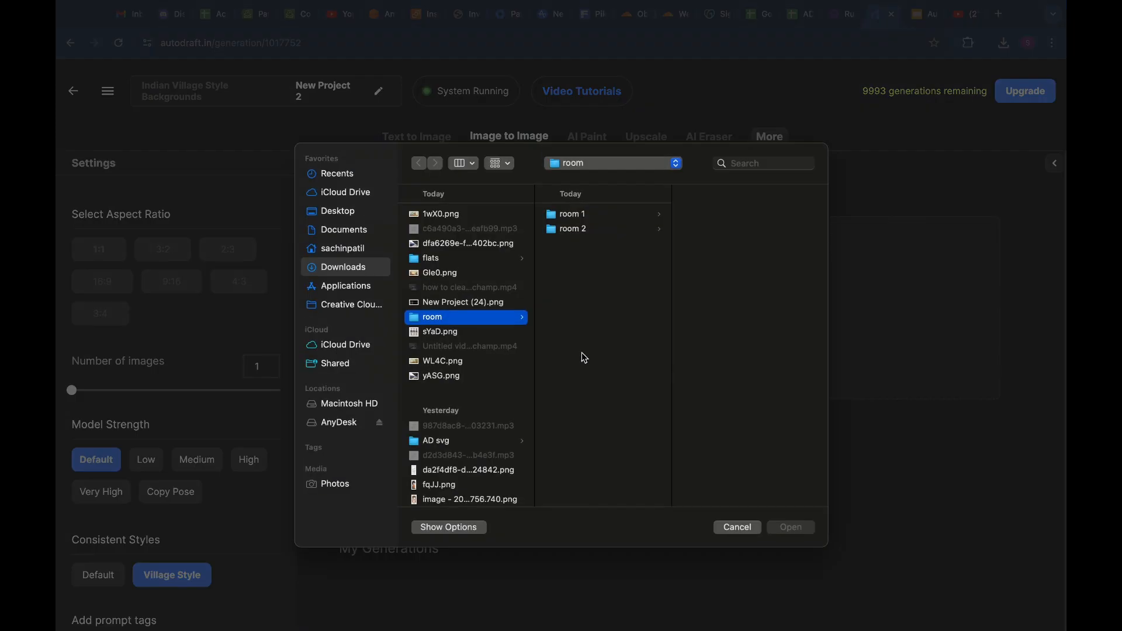
{"action": "left_click", "coordinate": [571, 214]}
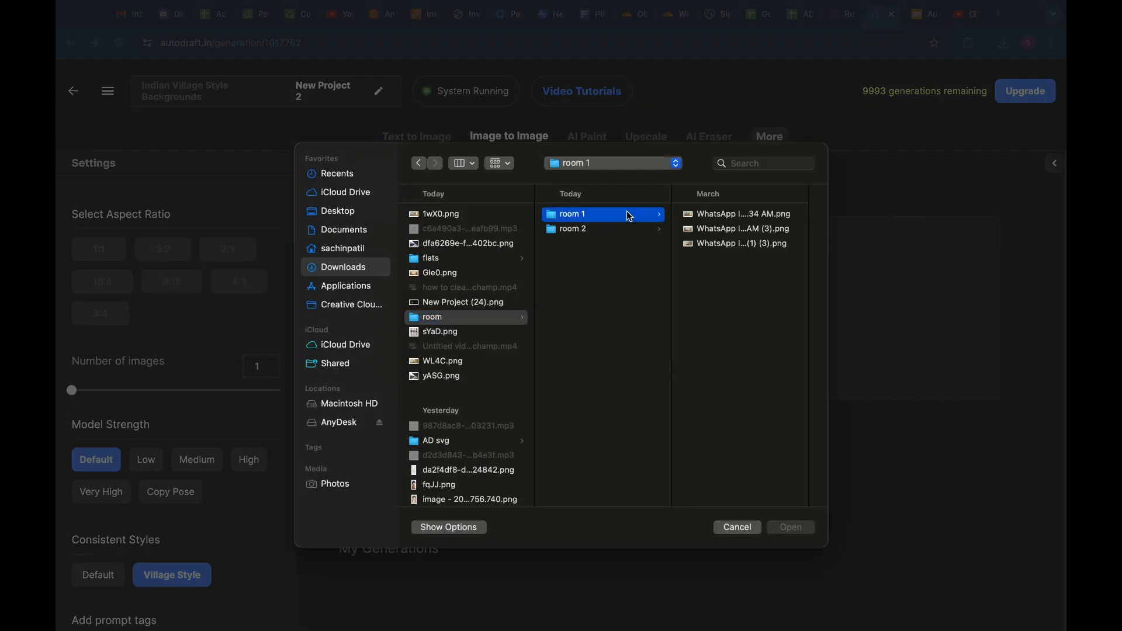
{"action": "left_click", "coordinate": [599, 213]}
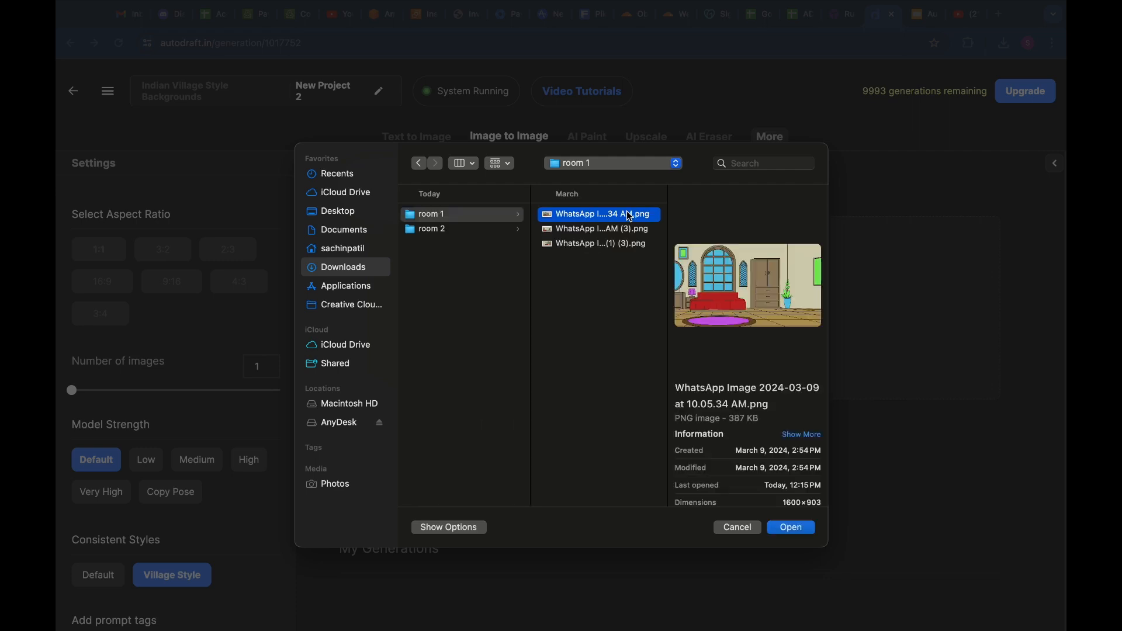
{"action": "mouse_move", "coordinate": [771, 500]}
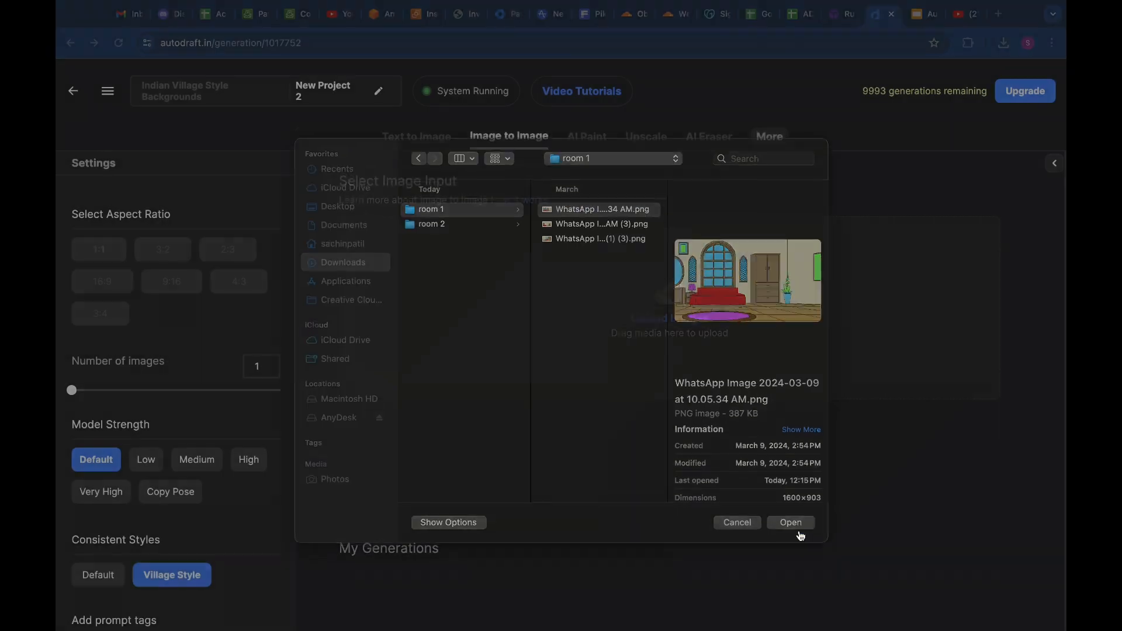
{"action": "left_click", "coordinate": [790, 521]}
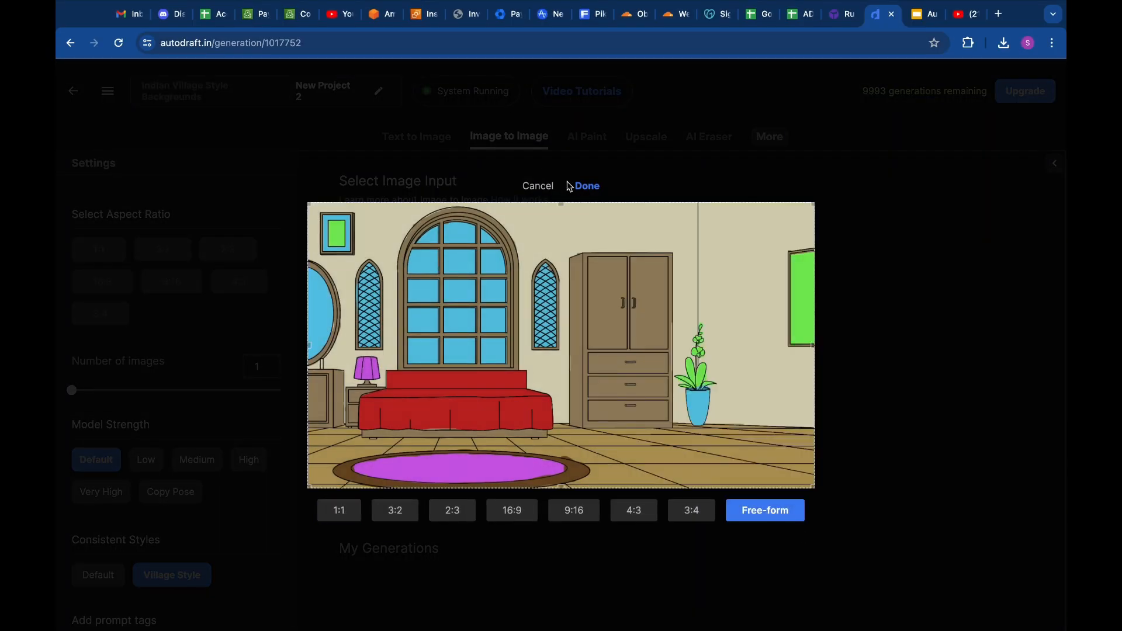
{"action": "left_click", "coordinate": [587, 186]}
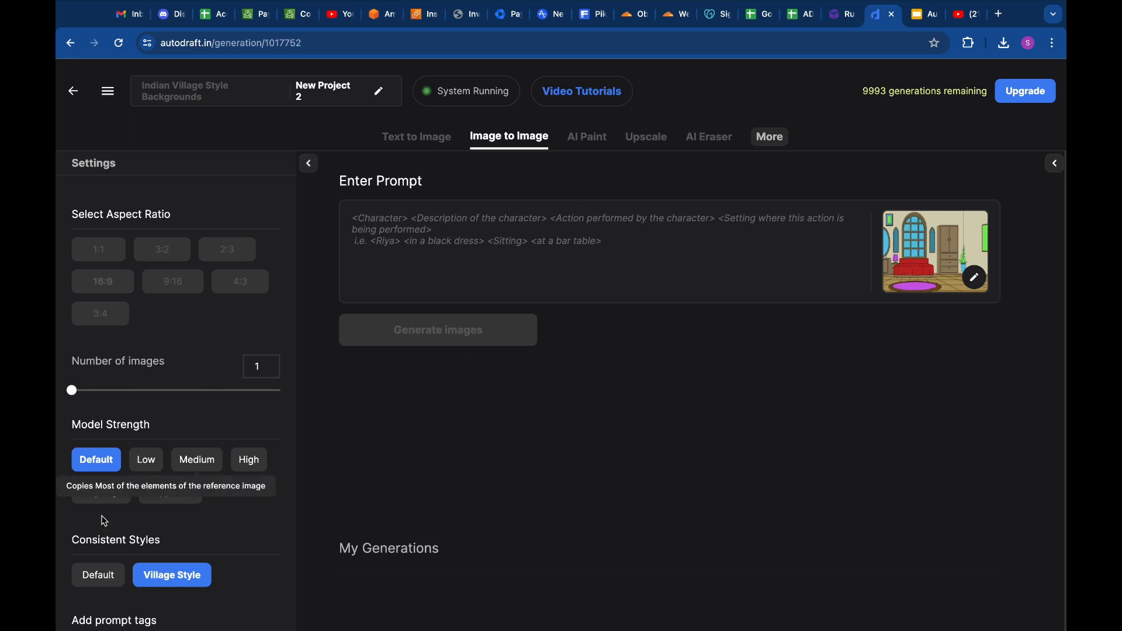
Set Advanced Options to Prompt Strength 9, Image Strength 0.9 and Seed 1234567
{"action": "scroll", "scroll_direction": "down", "scroll_amount": 3}
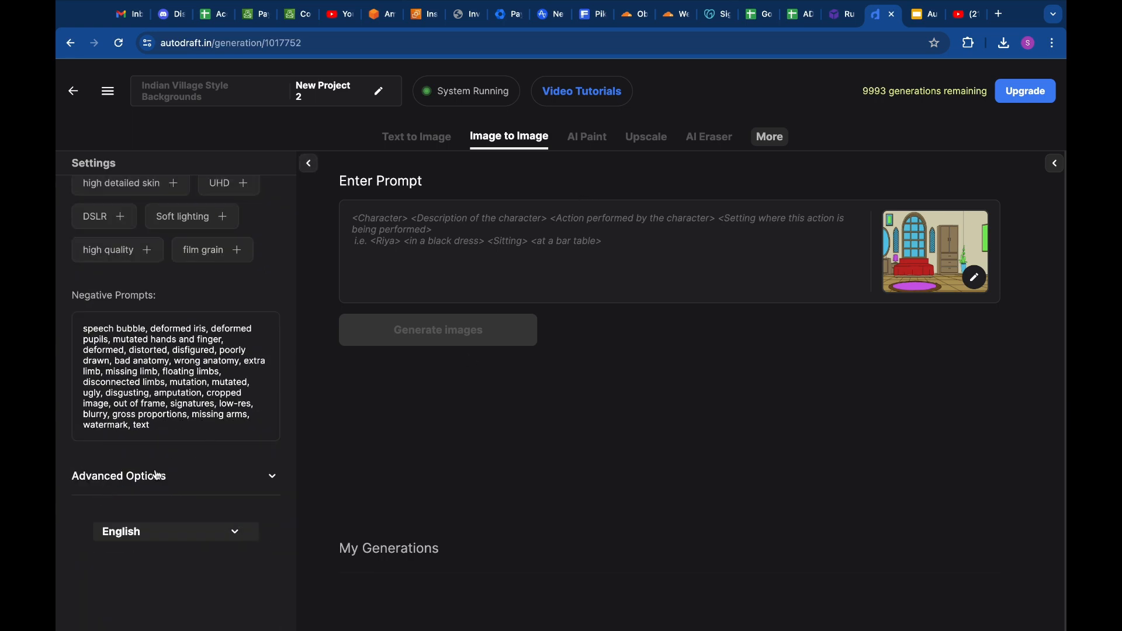
{"action": "left_click", "coordinate": [120, 476]}
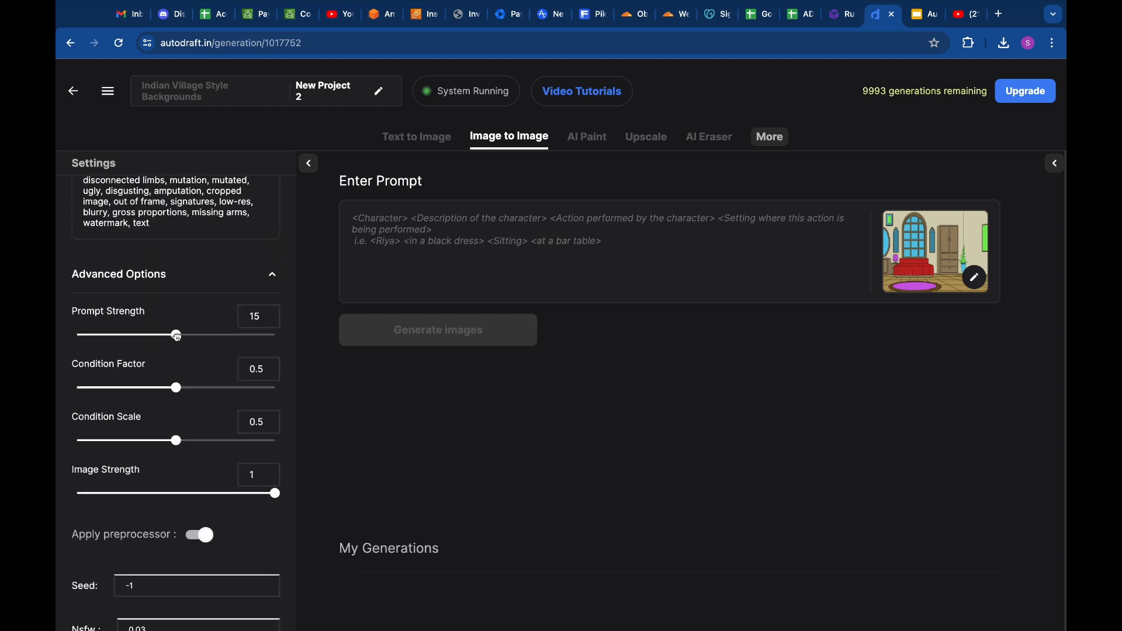
{"action": "left_click_drag", "start_coordinate": [176, 334], "coordinate": [136, 335]}
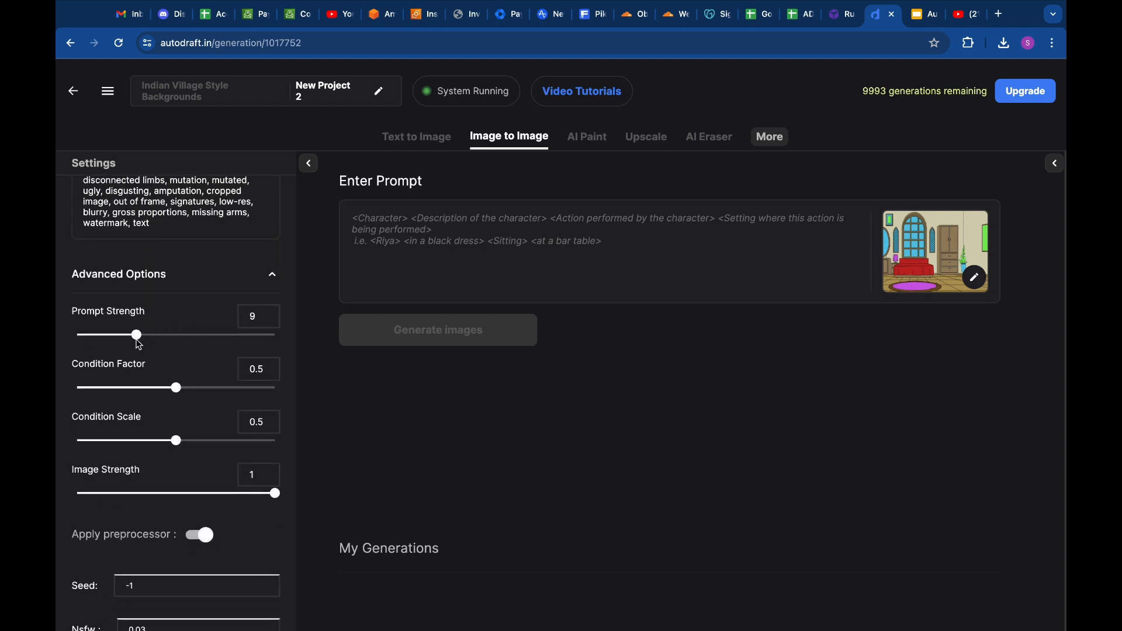
{"action": "left_click_drag", "start_coordinate": [274, 493], "coordinate": [256, 493]}
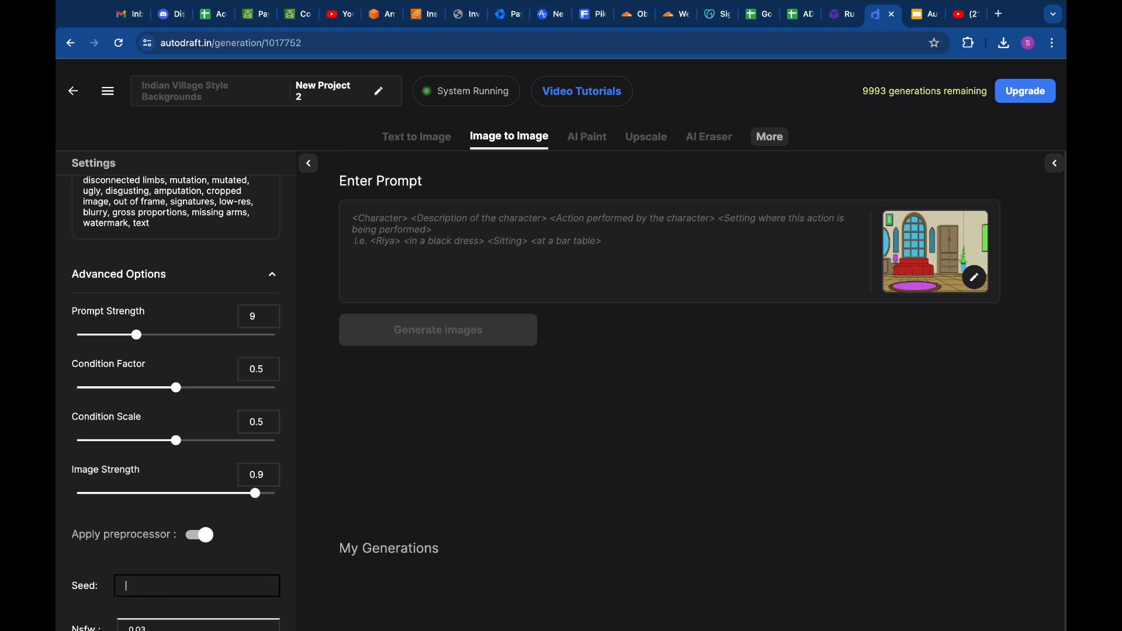
{"action": "type", "text": "1234567"}
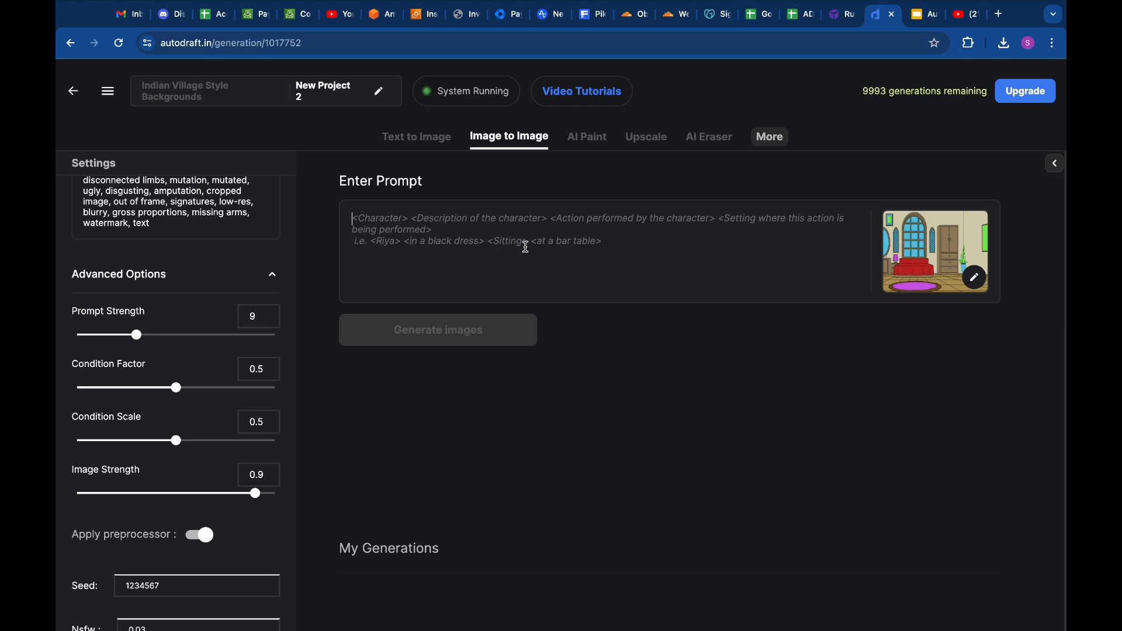
Write the prompt: a bed, wardrobe, table lamp, windows, photo frame, mirror, plants, tiled floor, high quality, detailed
{"action": "type", "text": "a room with a"}
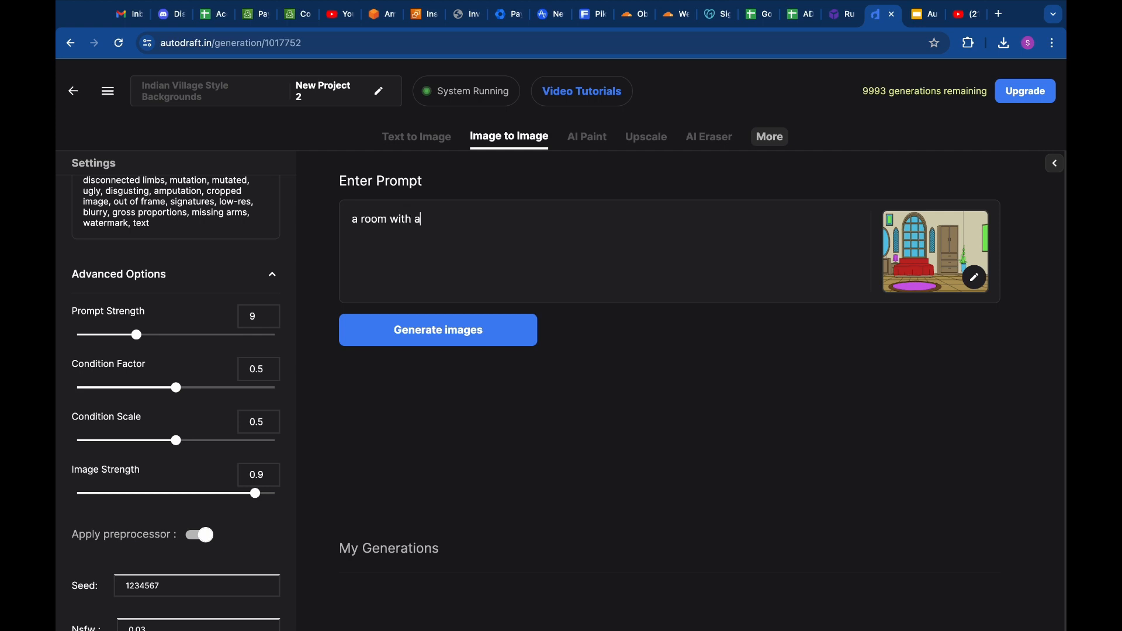
{"action": "type", "text": "bed"}
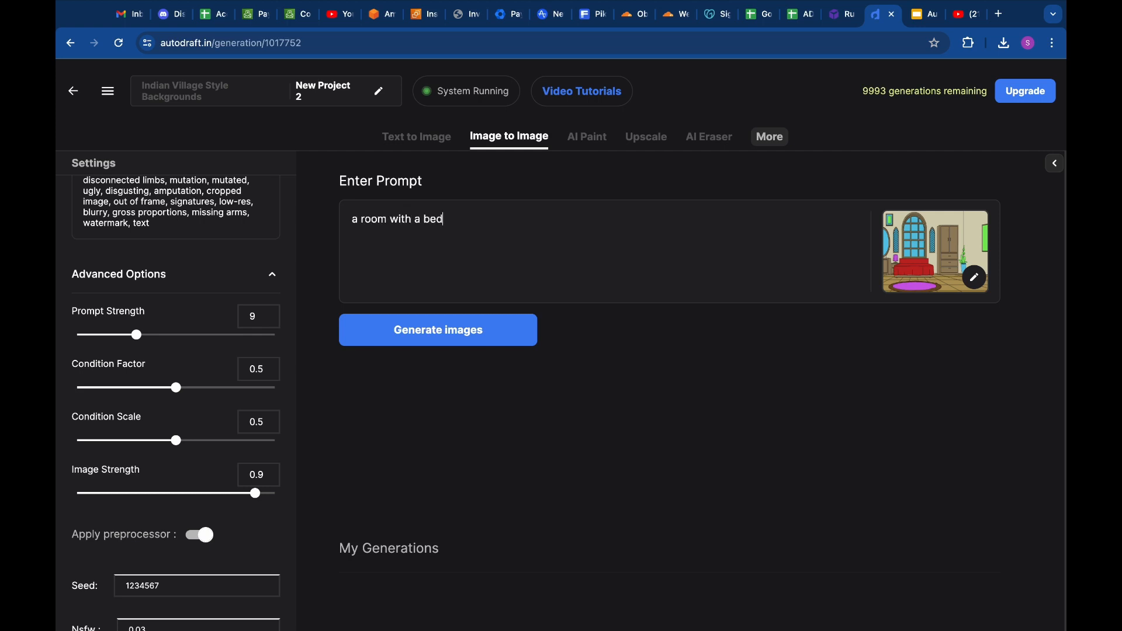
{"action": "type", "text": ","}
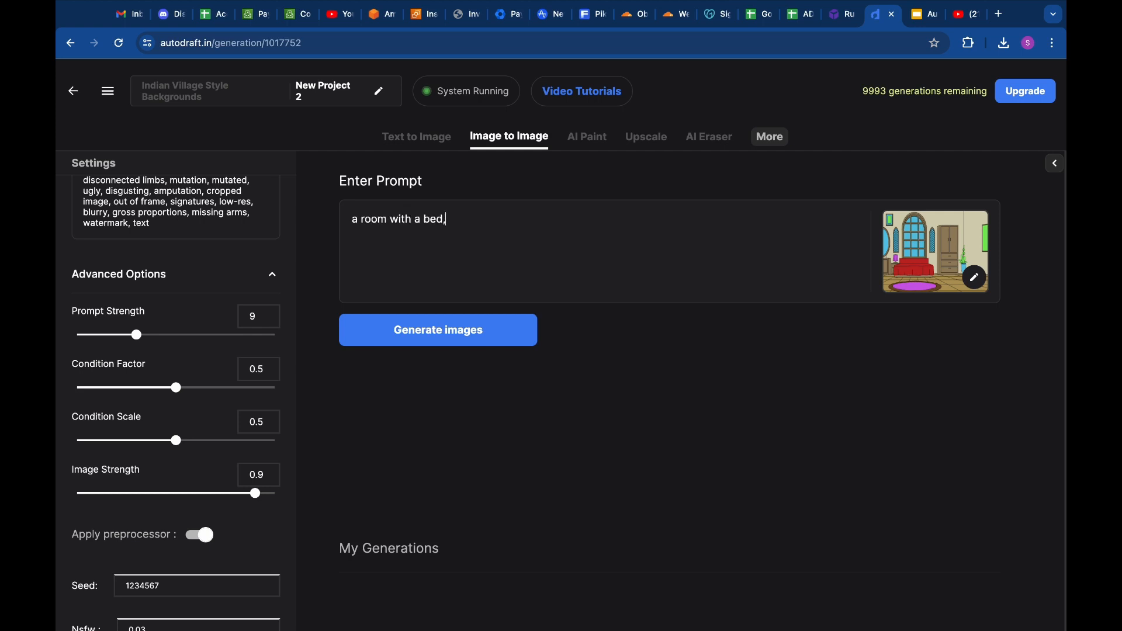
{"action": "type", "text": "w"}
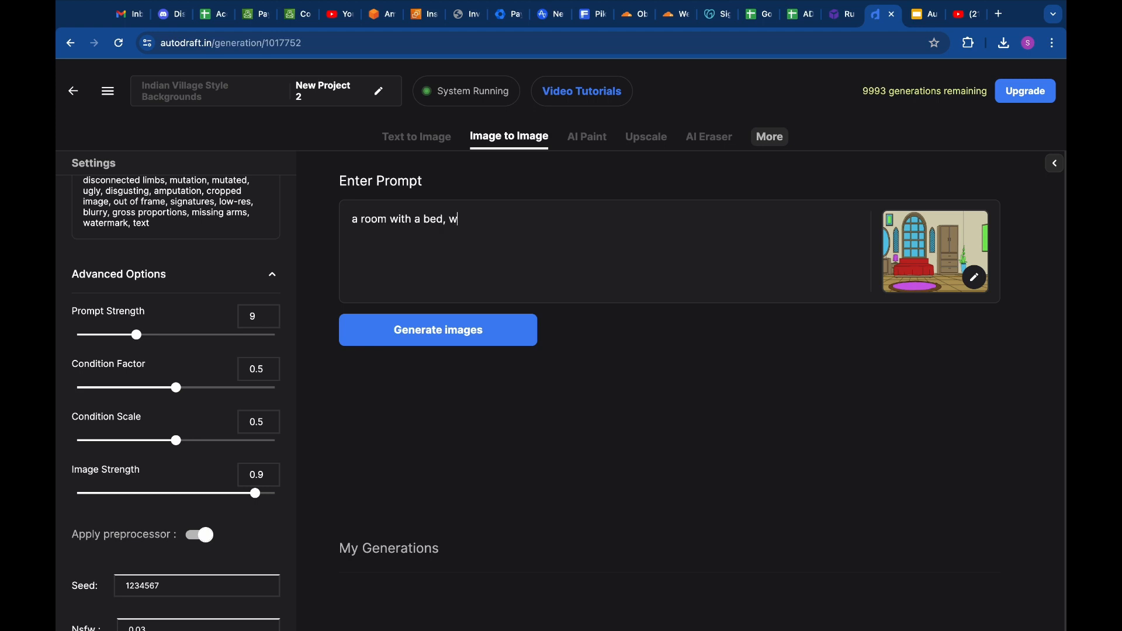
{"action": "type", "text": "ardro"}
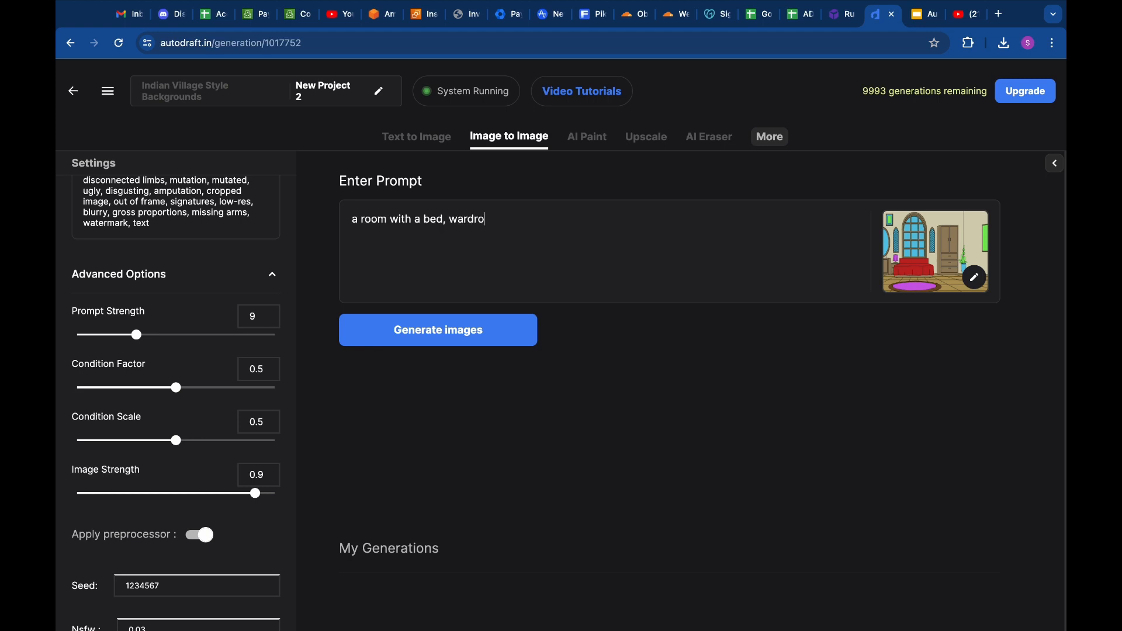
{"action": "type", "text": "be,"}
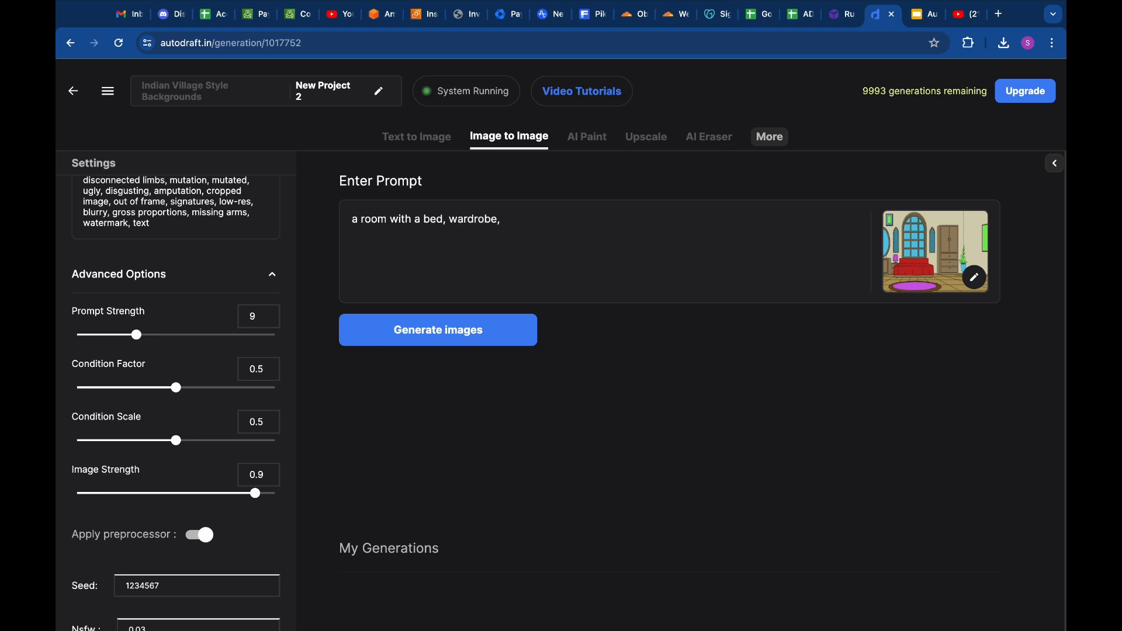
{"action": "type", "text": "table"}
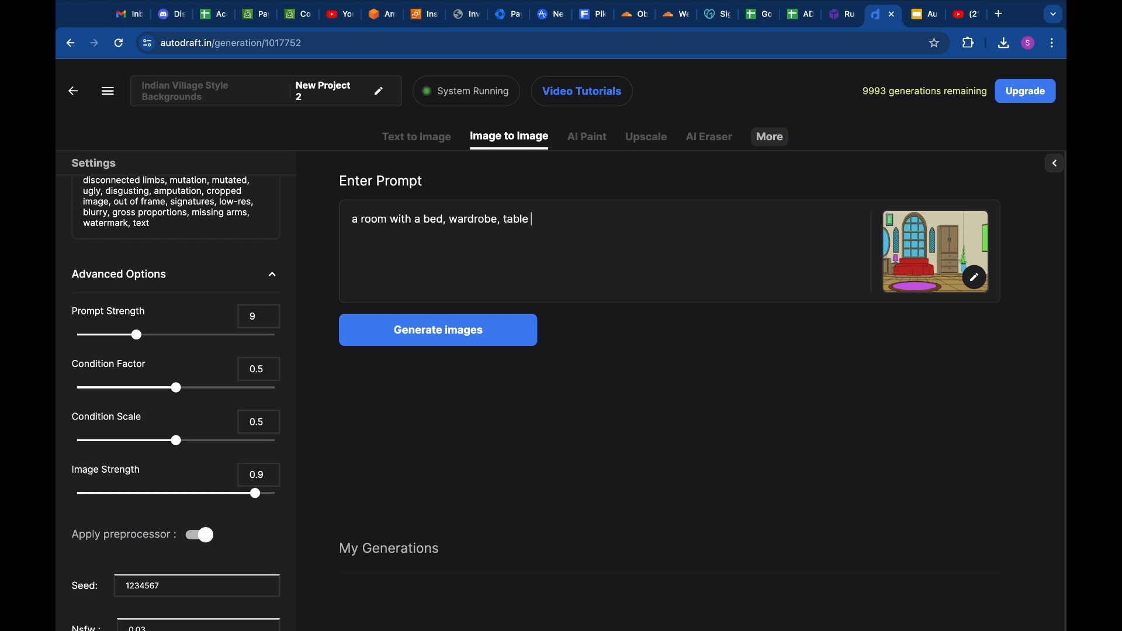
{"action": "type", "text": "lamp,"}
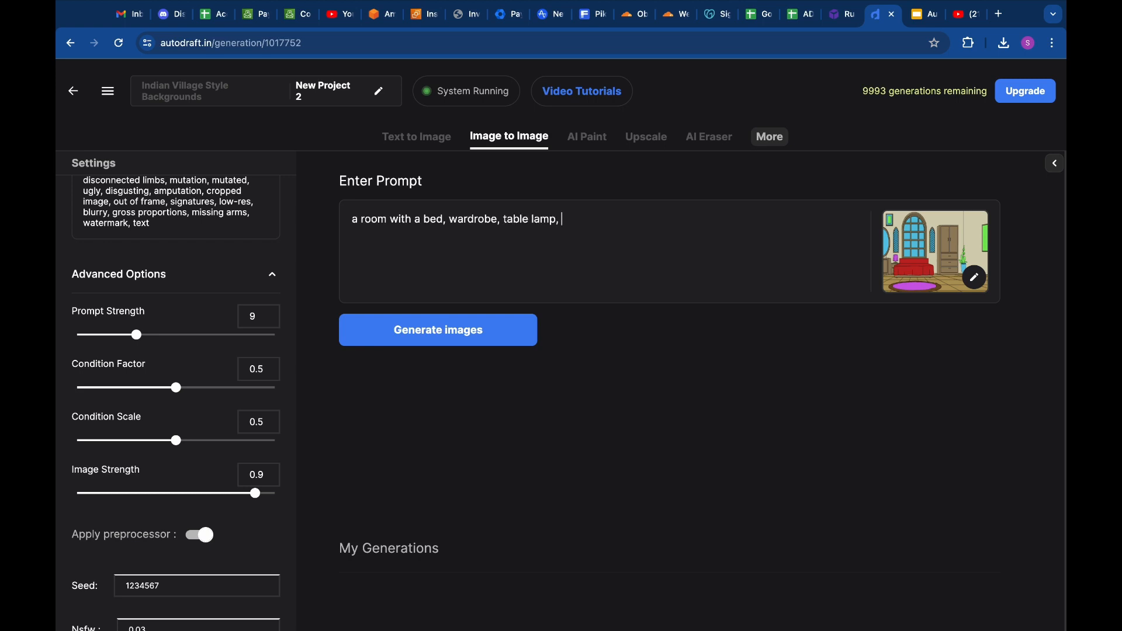
{"action": "type", "text": "windows,"}
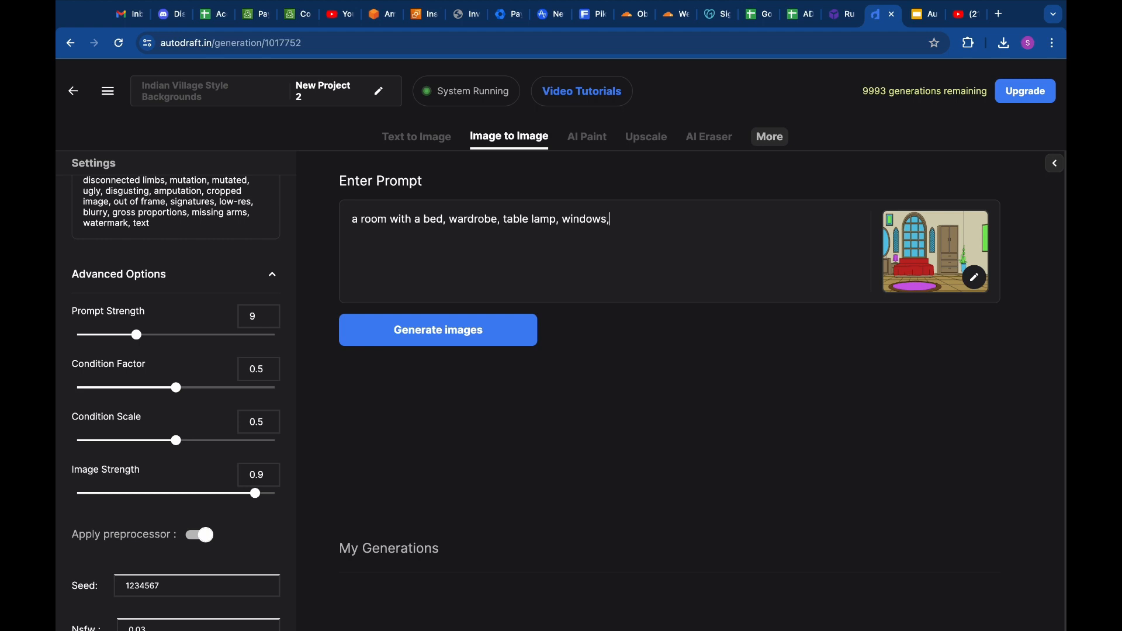
{"action": "type", "text": "photo"}
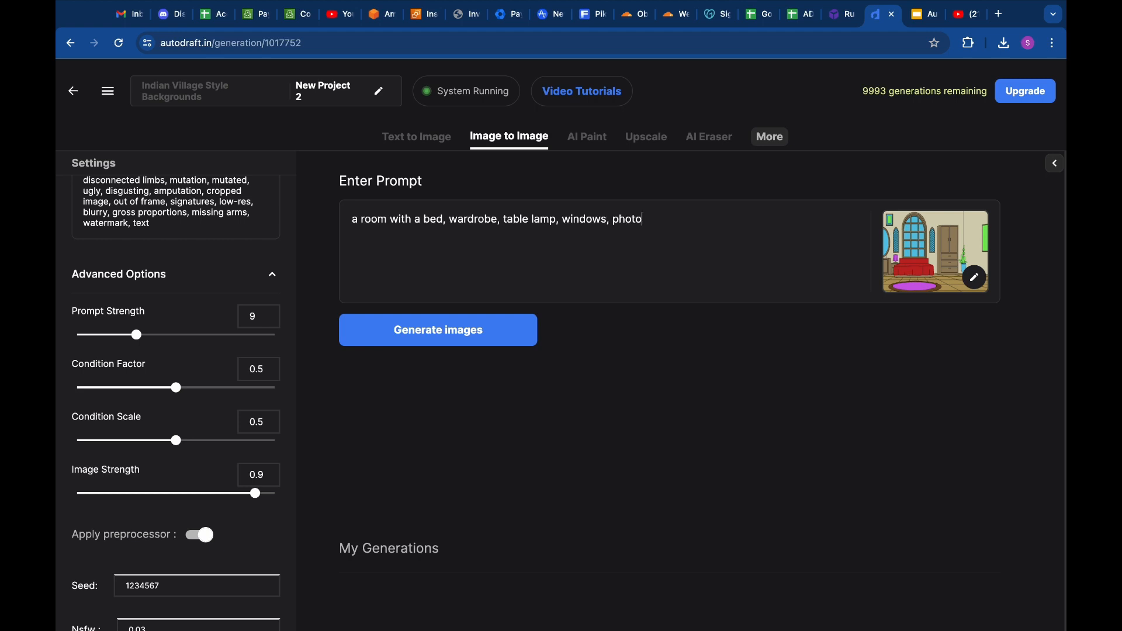
{"action": "type", "text": "frames, a"}
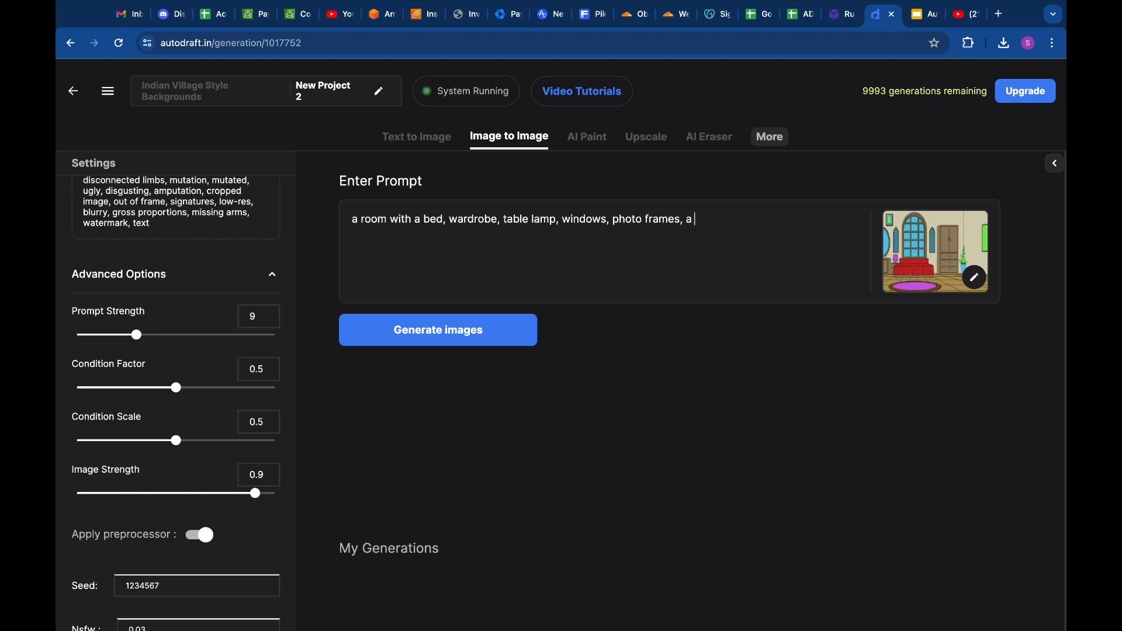
{"action": "type", "text": "mirron"}
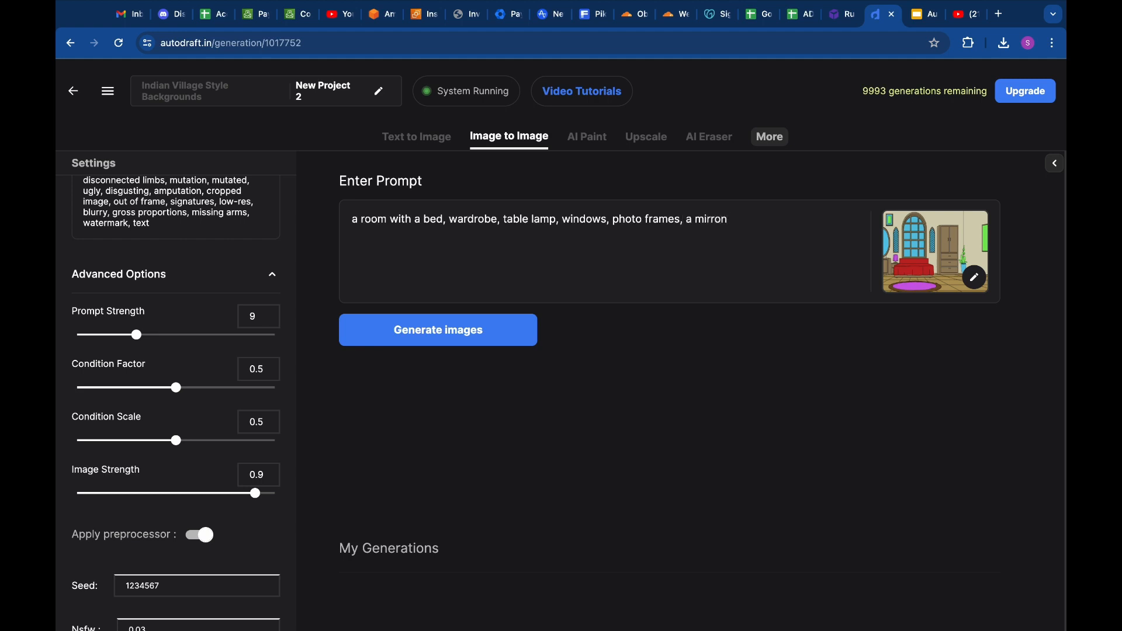
{"action": "type", "text": ","}
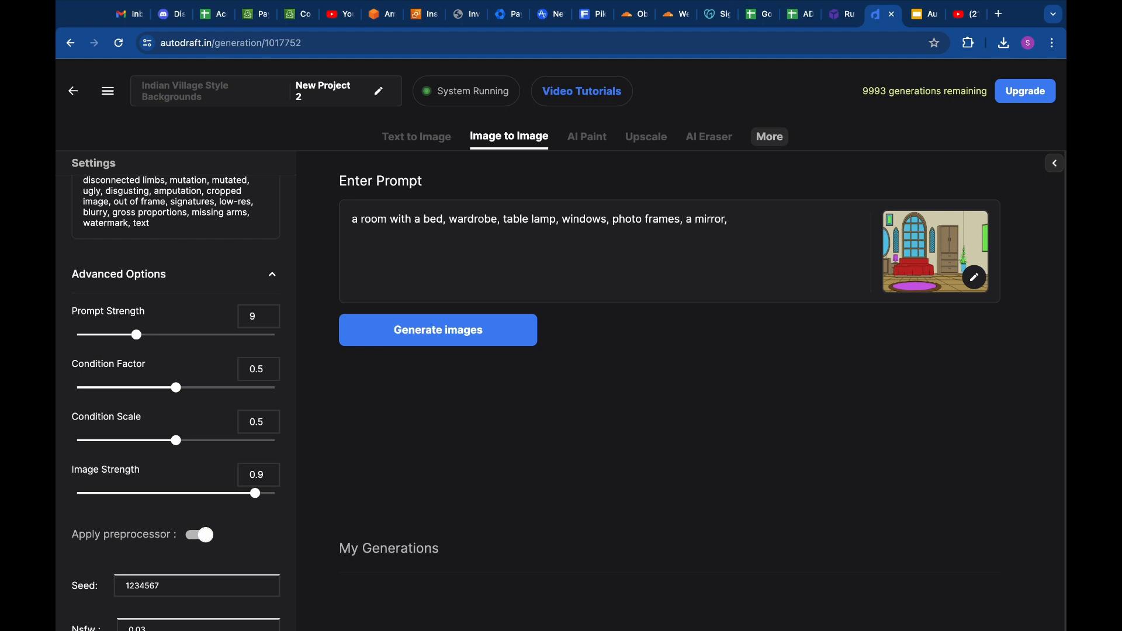
{"action": "type", "text": "a platn"}
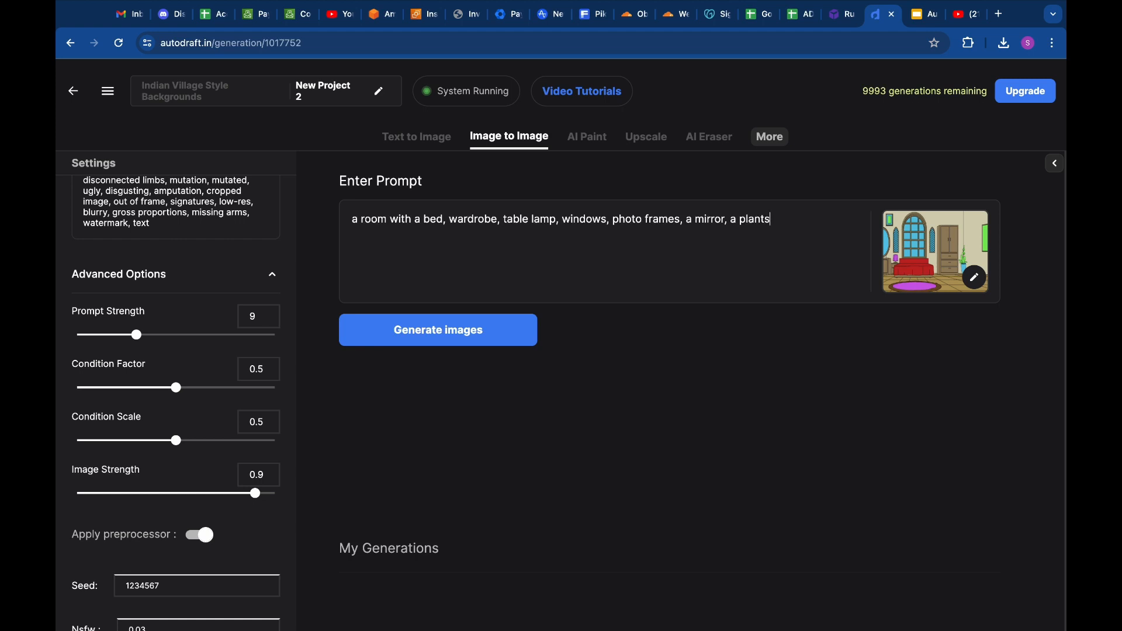
{"action": "type", "text": ", tiled"}
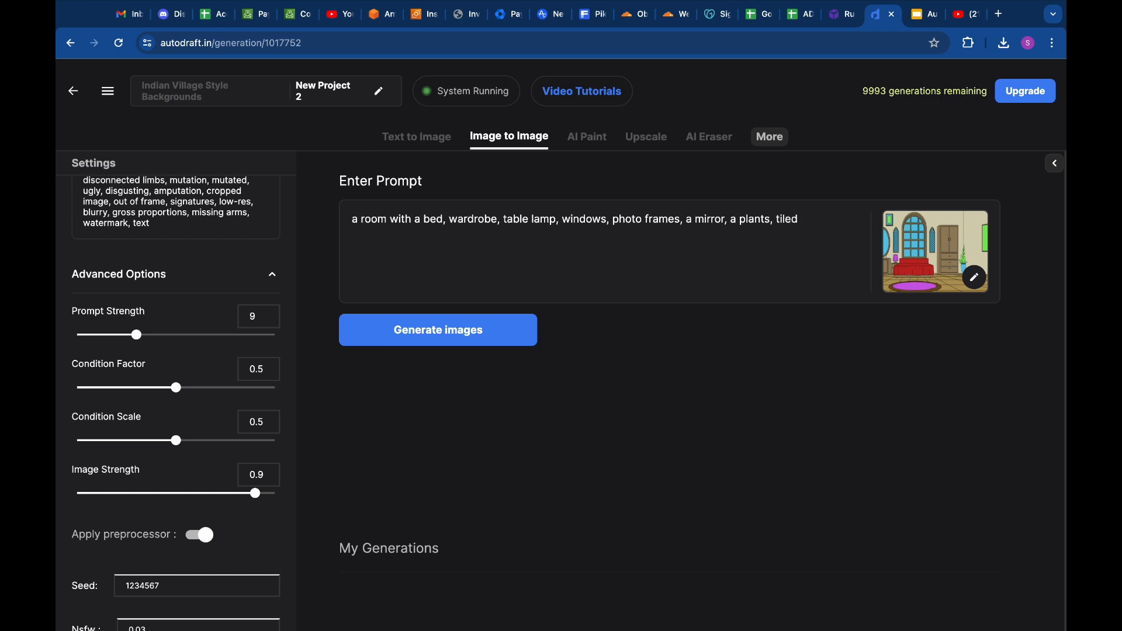
{"action": "type", "text": "floor, h"}
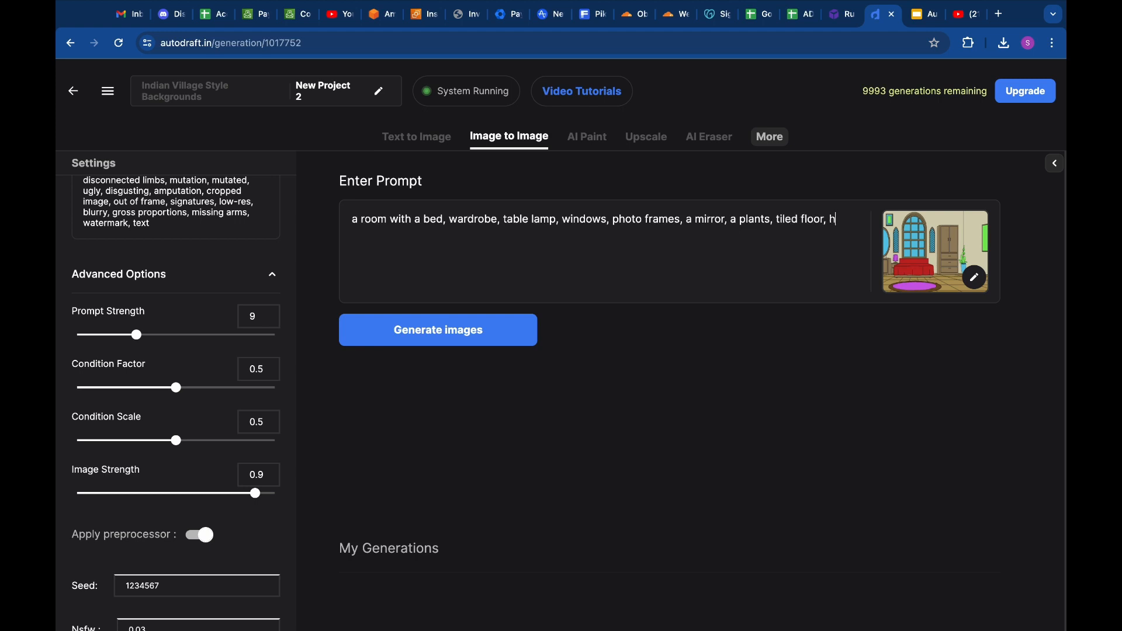
{"action": "type", "text": "igh quality"}
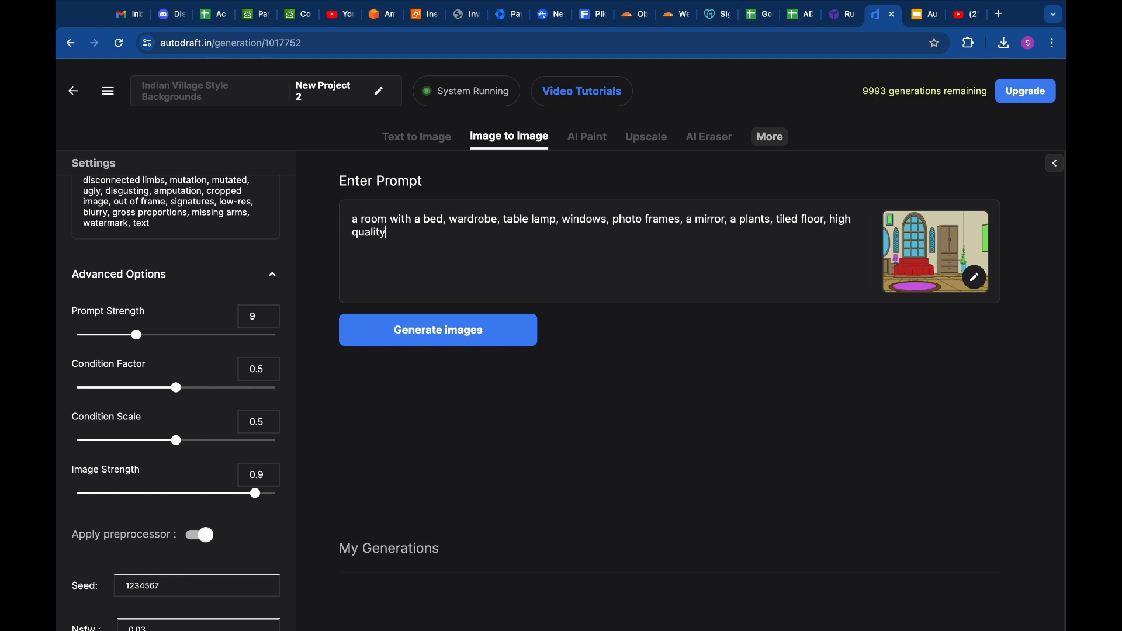
{"action": "type", "text": ", detaile"}
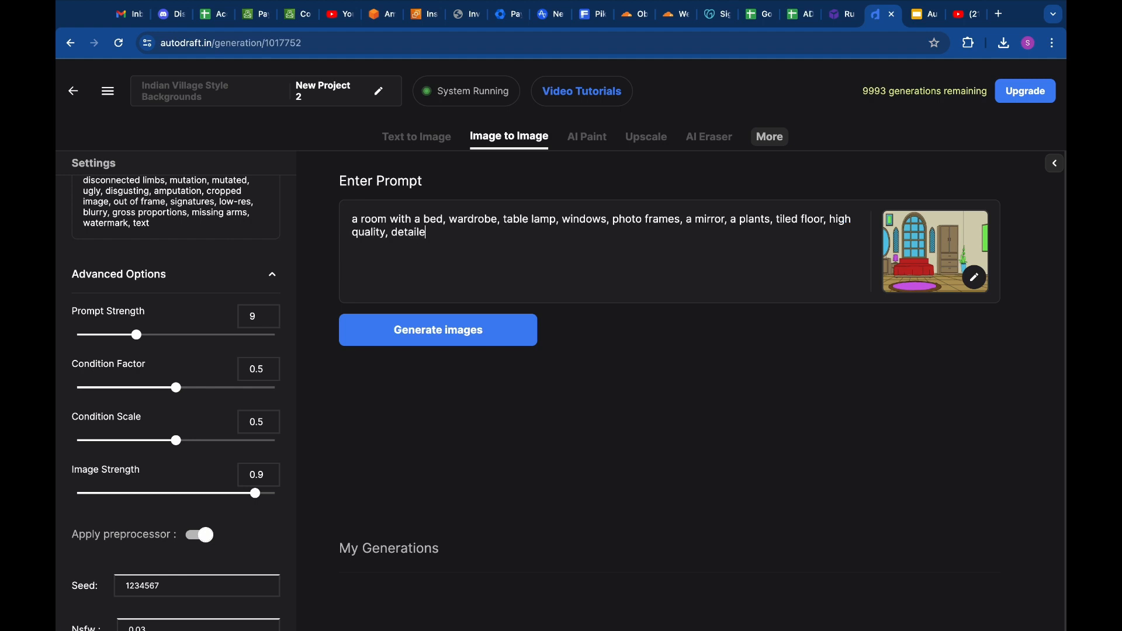
{"action": "type", "text": "d"}
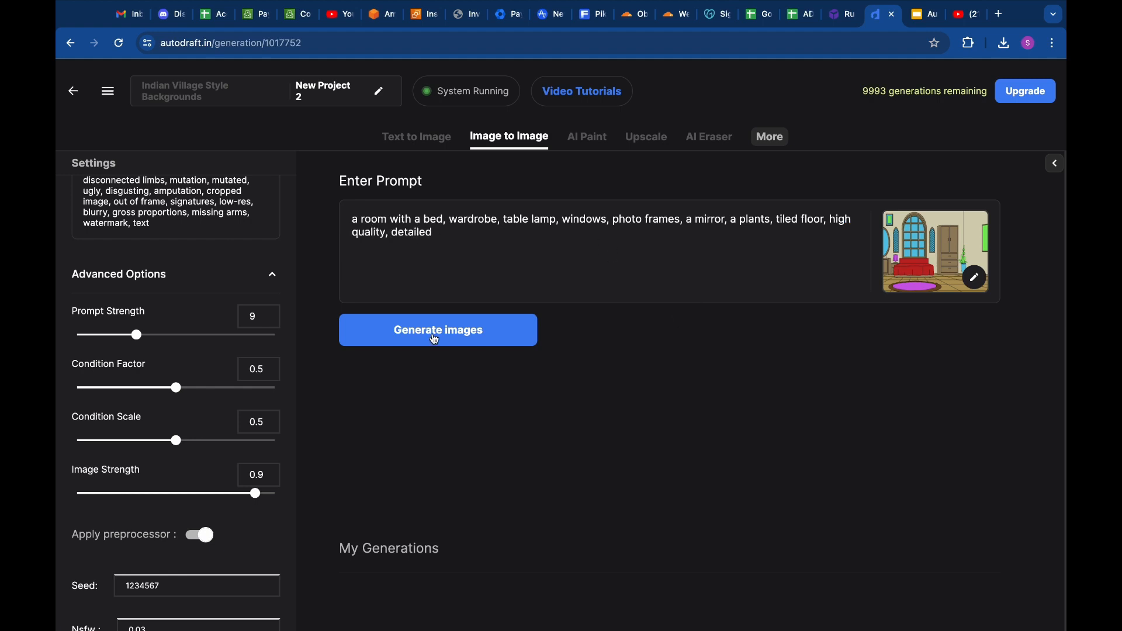
Generate the bedroom images, then load the open-door room PNG as the new reference
{"action": "left_click", "coordinate": [437, 329]}
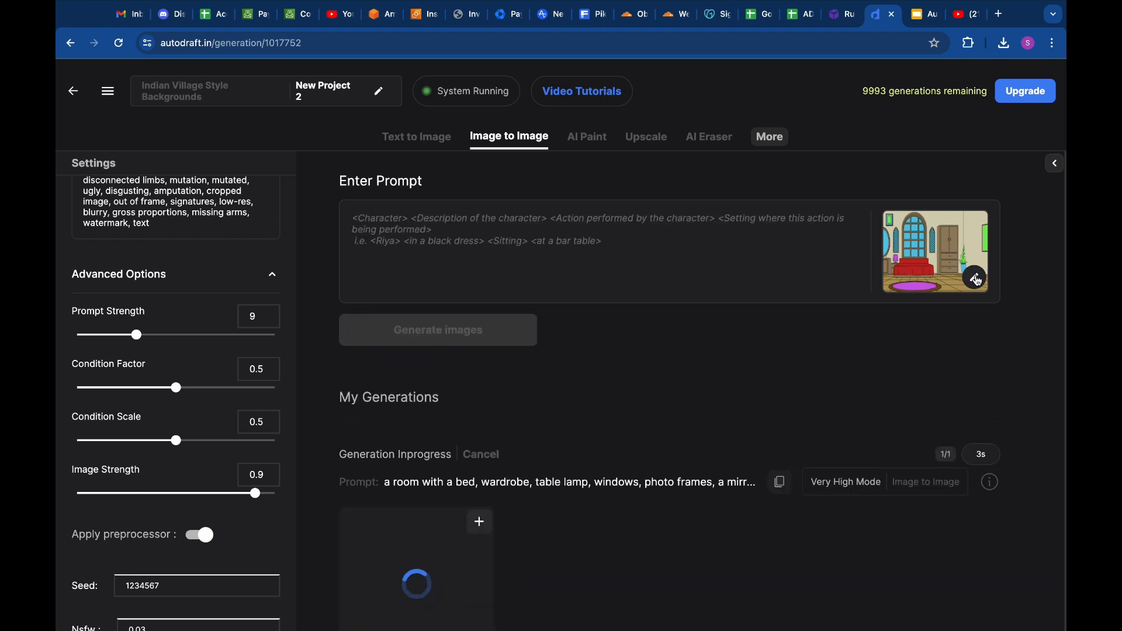
{"action": "left_click", "coordinate": [974, 278]}
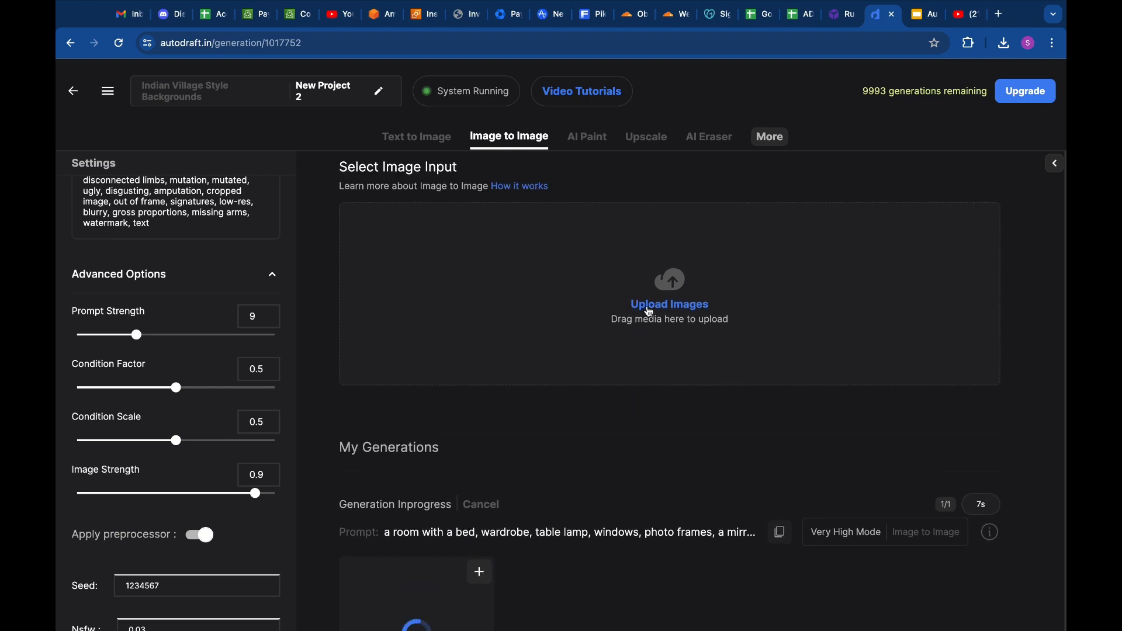
{"action": "left_click", "coordinate": [668, 304]}
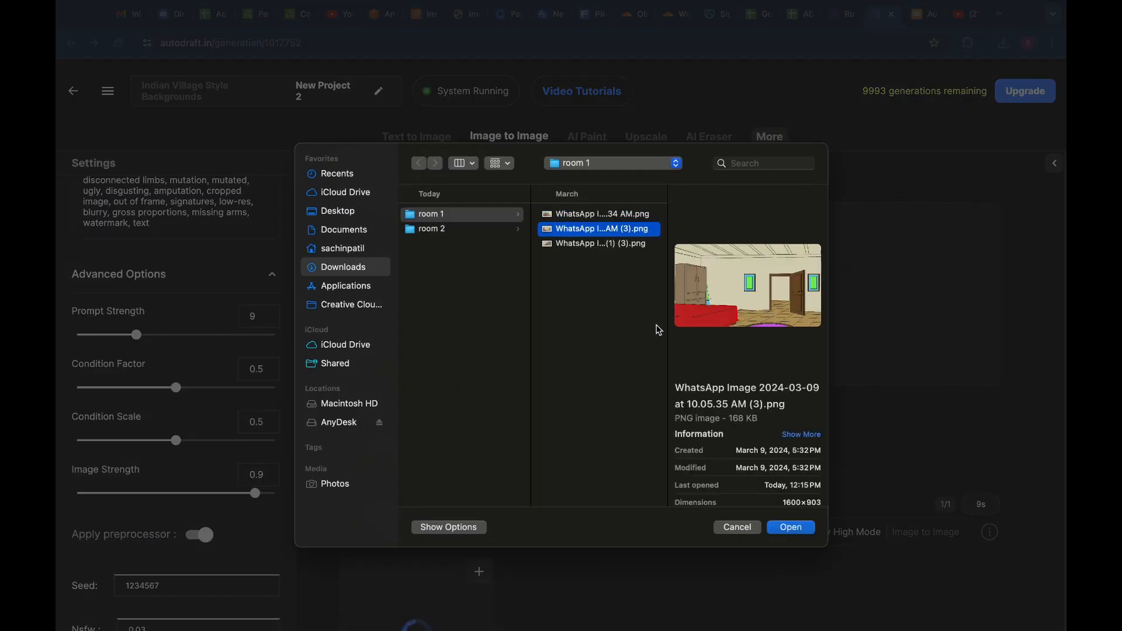
{"action": "left_click", "coordinate": [790, 527]}
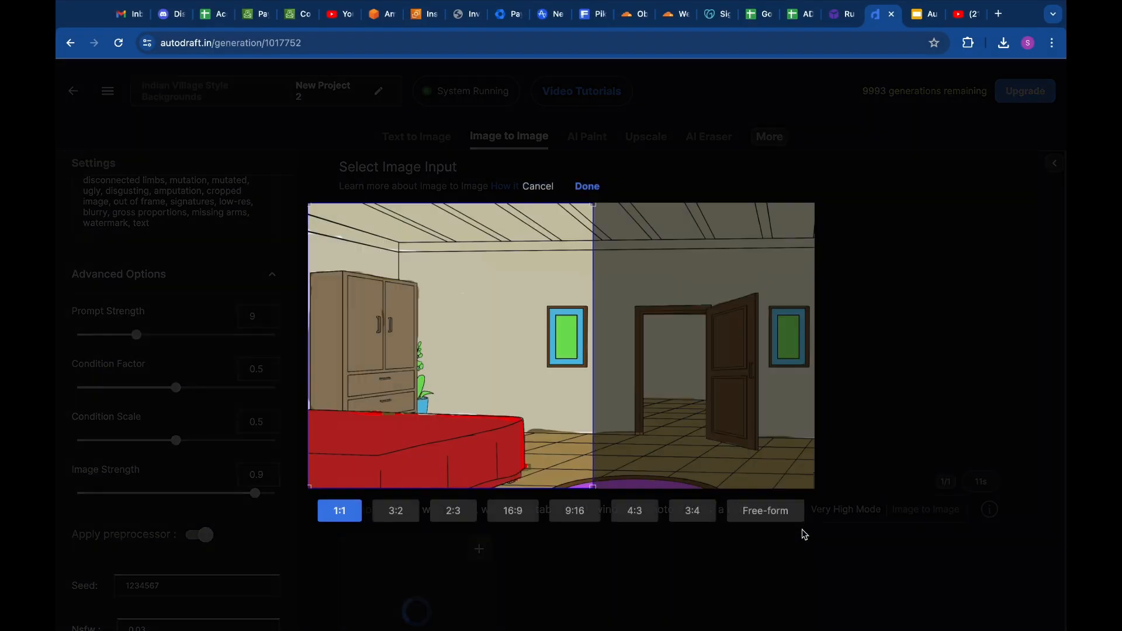
{"action": "left_click", "coordinate": [585, 186]}
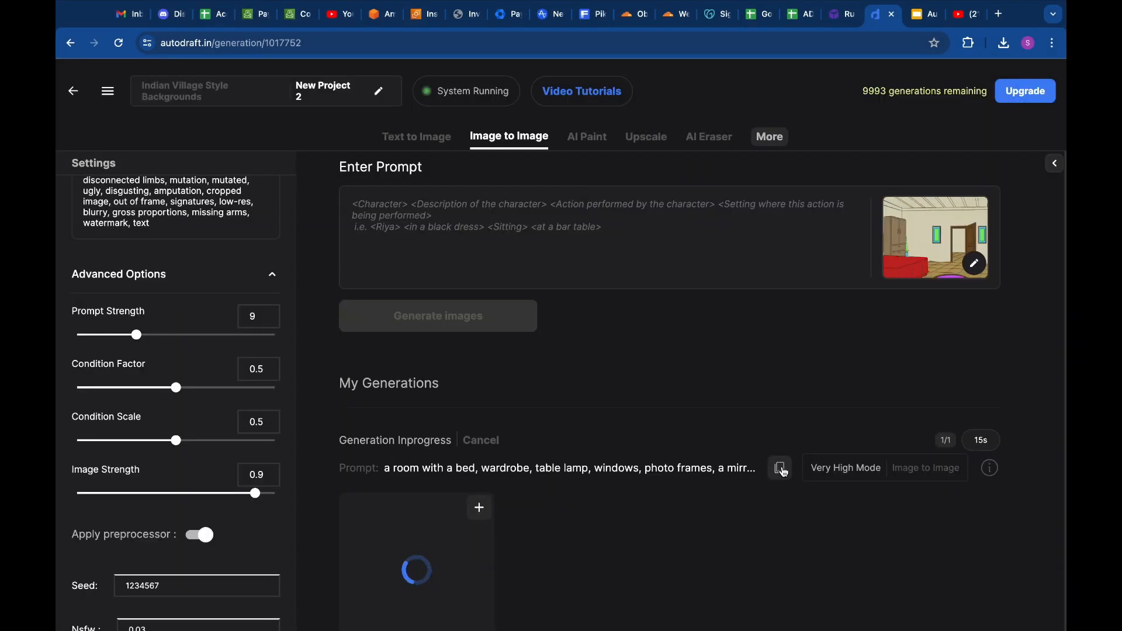
Paste back the room prompt, edit it for the doorway view and start its generation
{"action": "left_click", "coordinate": [779, 467]}
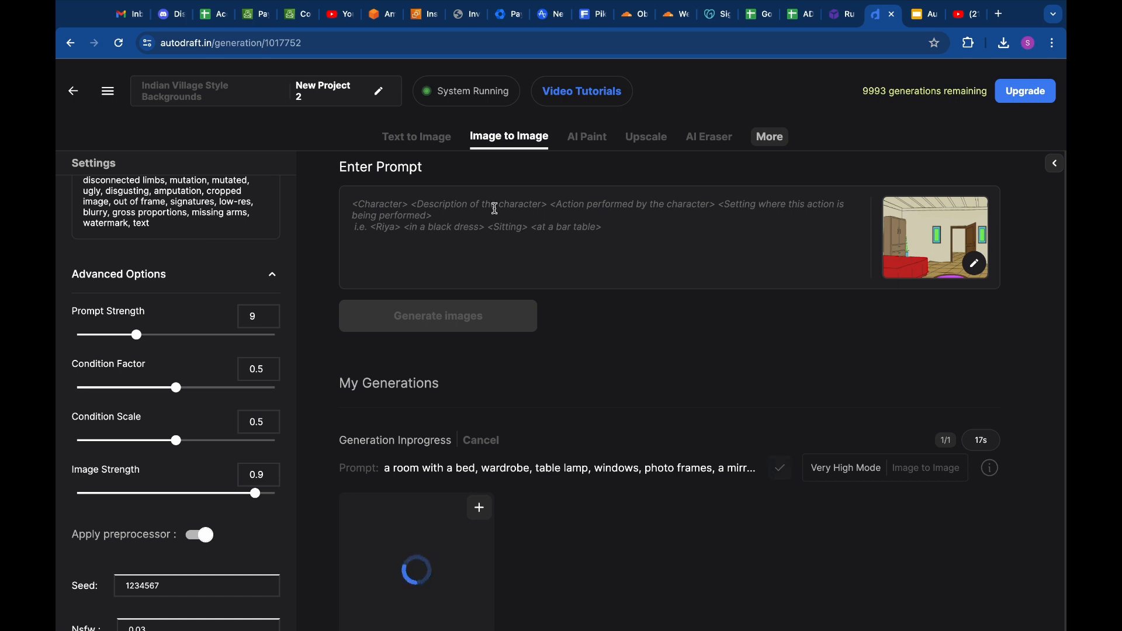
{"action": "type", "text": "a room with a bed, wardrobe, table lamp, windows, photo frames, a mirror, a plants, tiled floor, high quality, detailed"}
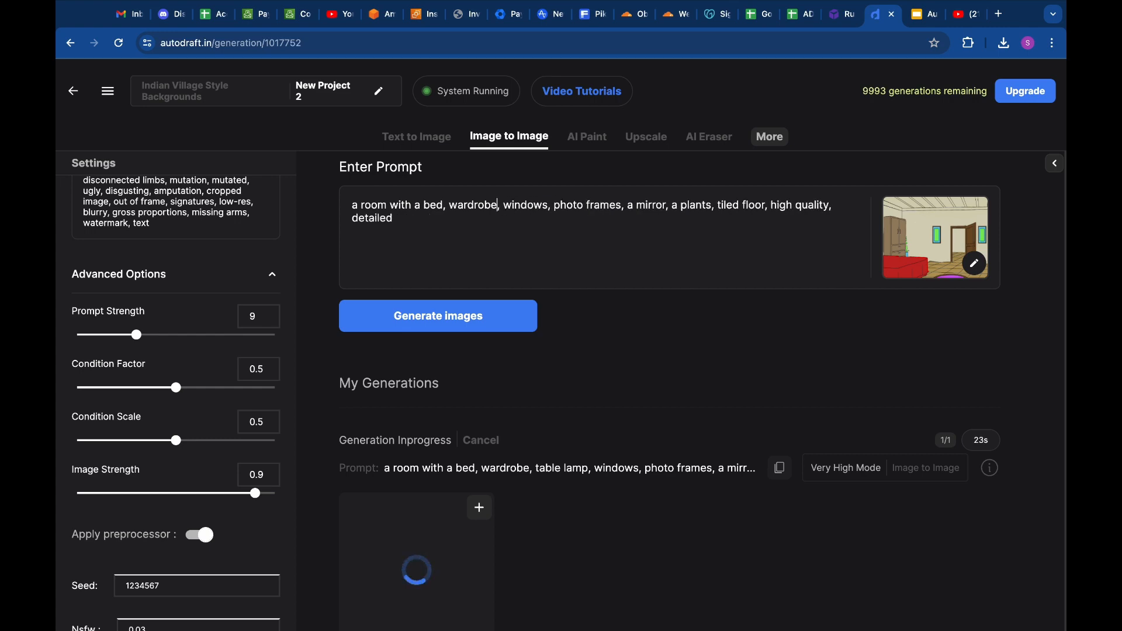
{"action": "left_click", "coordinate": [845, 467]}
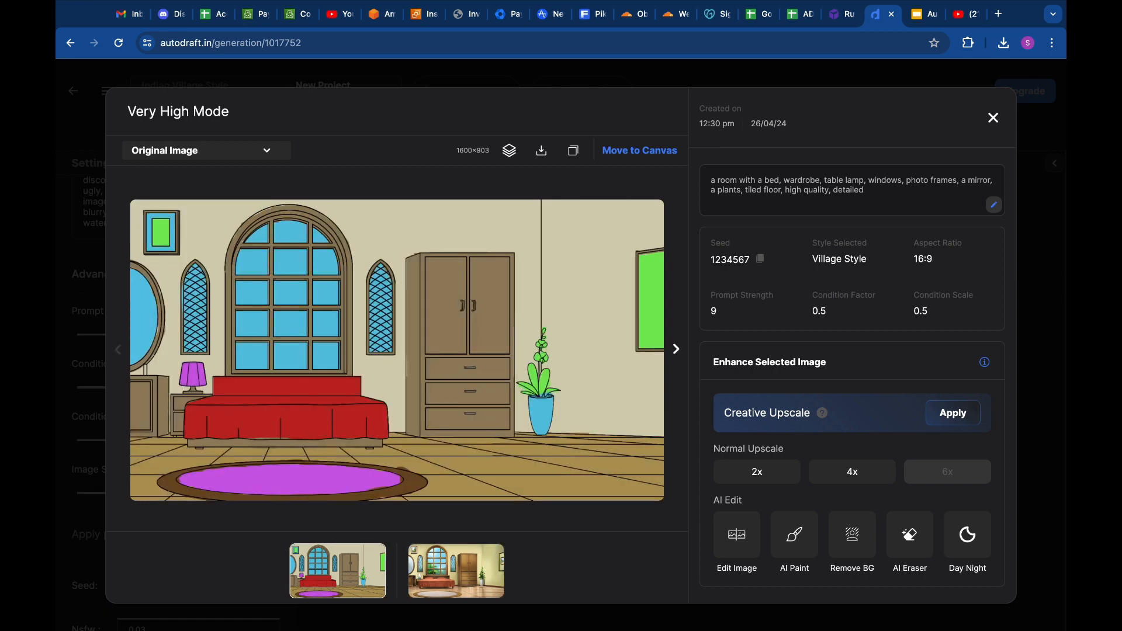
Close the enlarged Very High Mode preview of the finished bedroom render
{"action": "left_click", "coordinate": [674, 350]}
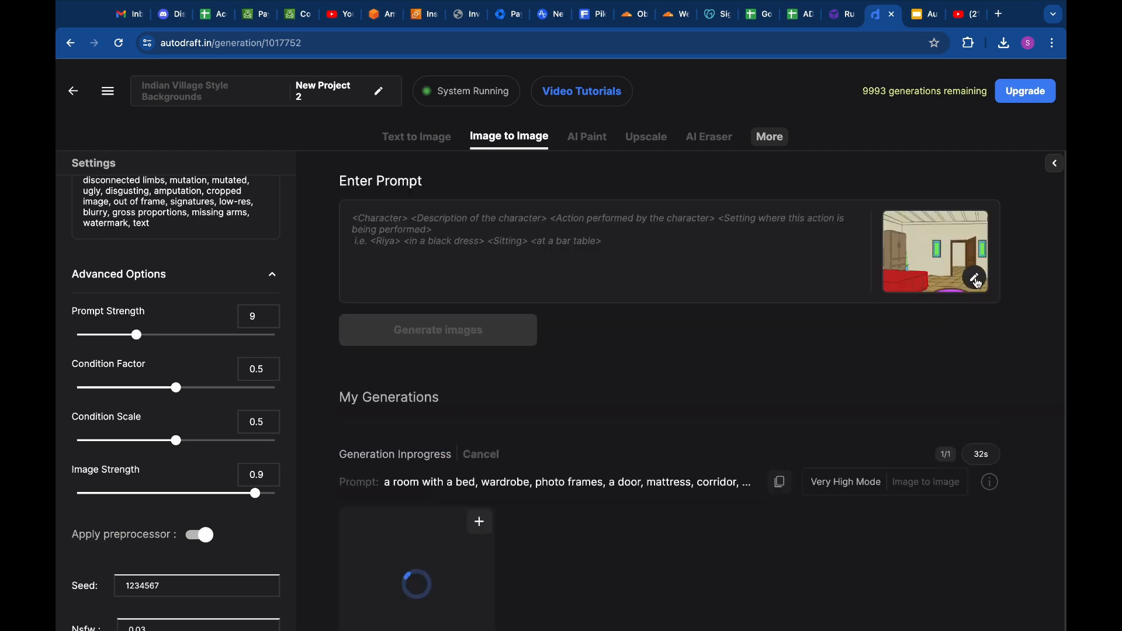
Replace the reference with the mirror-and-arched-window room PNG, accepting the crop
{"action": "left_click", "coordinate": [975, 279]}
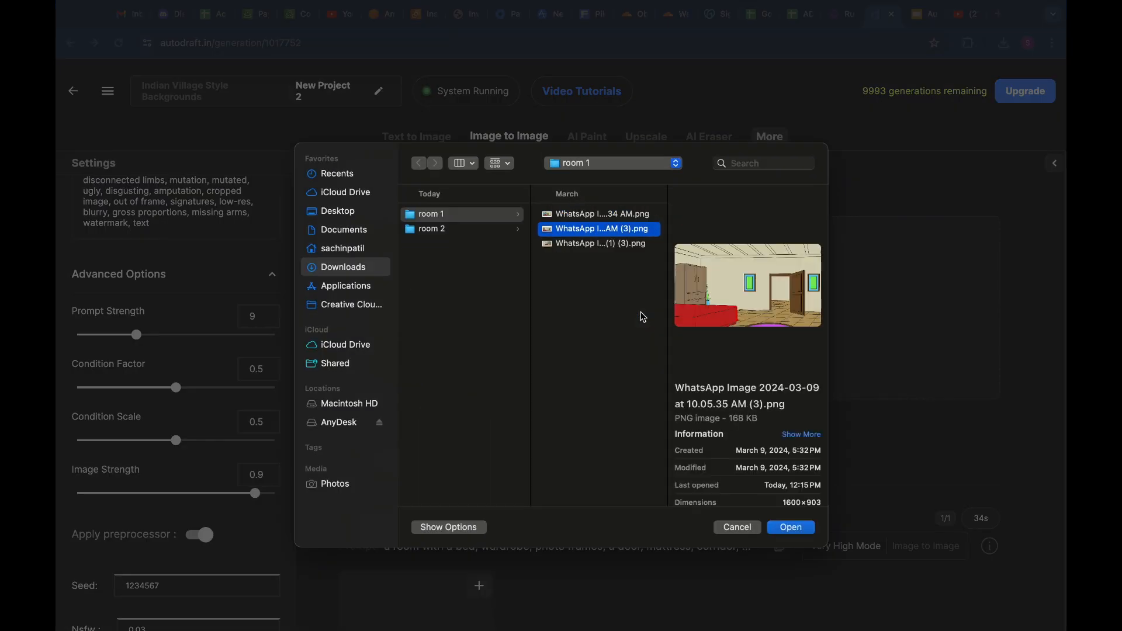
{"action": "left_click", "coordinate": [789, 527]}
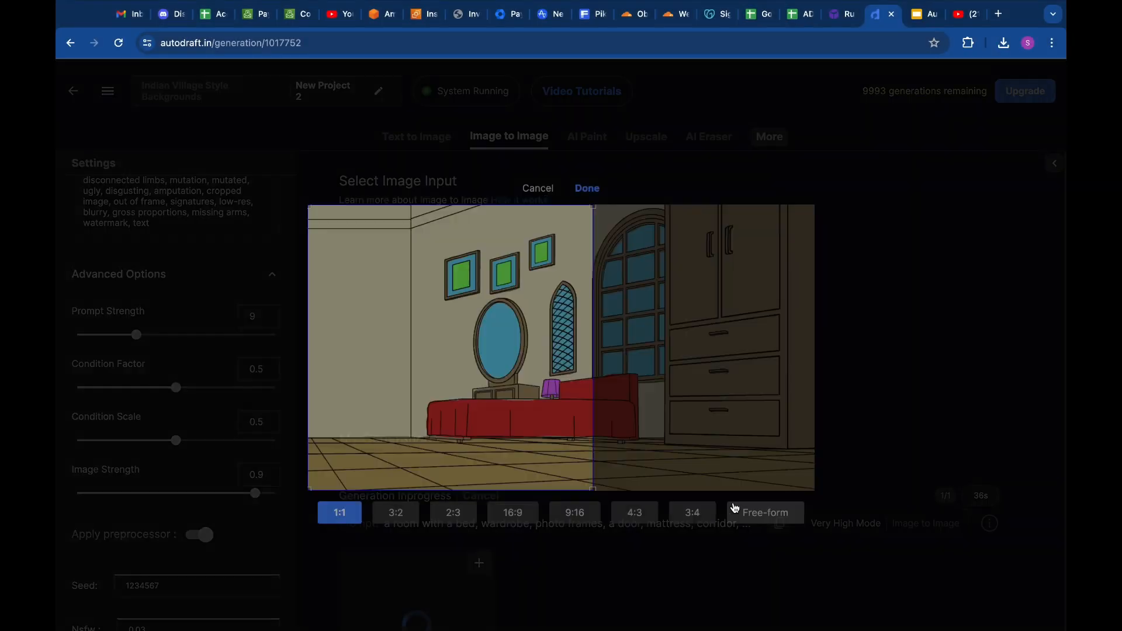
{"action": "left_click", "coordinate": [585, 187]}
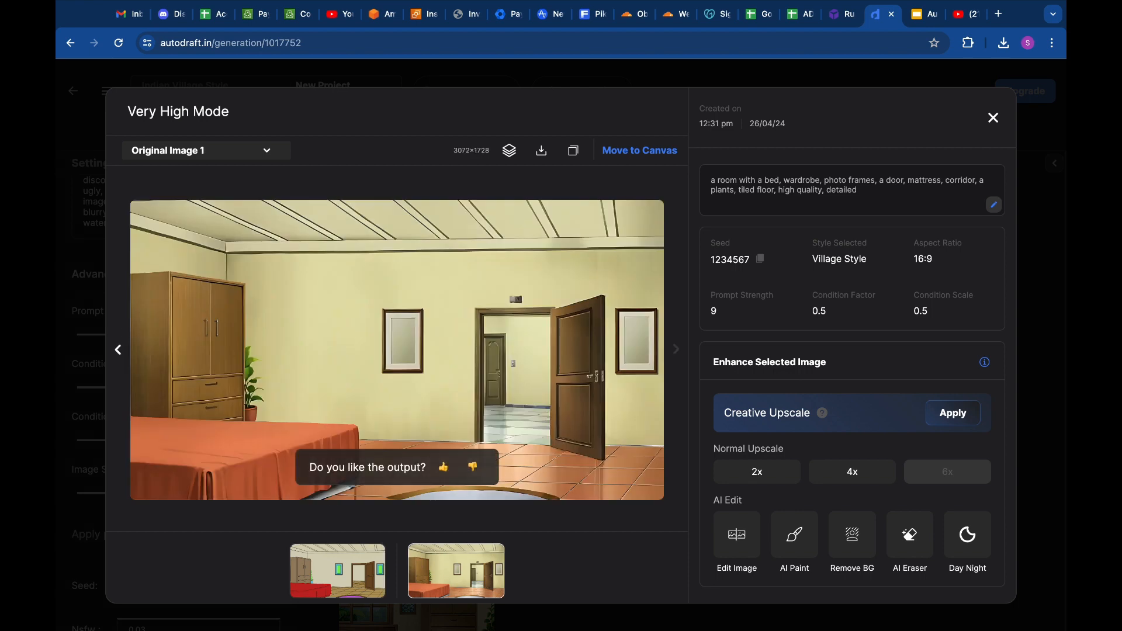
Close the door-room preview, paste the trimmed room prompt and generate the mirror room view
{"action": "left_click", "coordinate": [994, 117]}
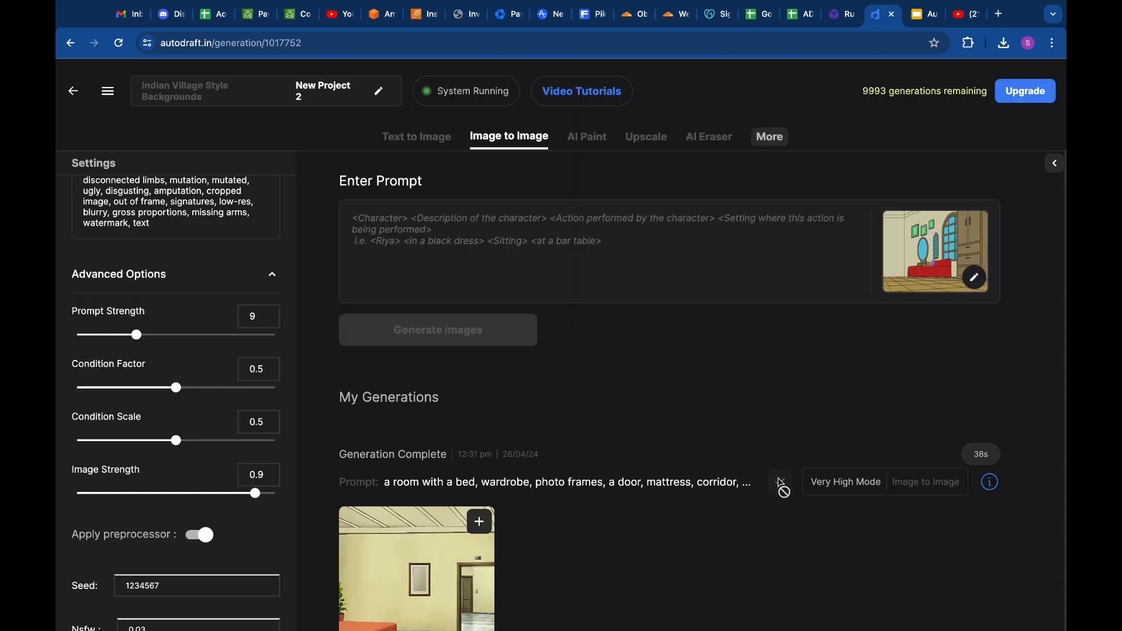
{"action": "scroll", "scroll_direction": "down", "scroll_amount": 3}
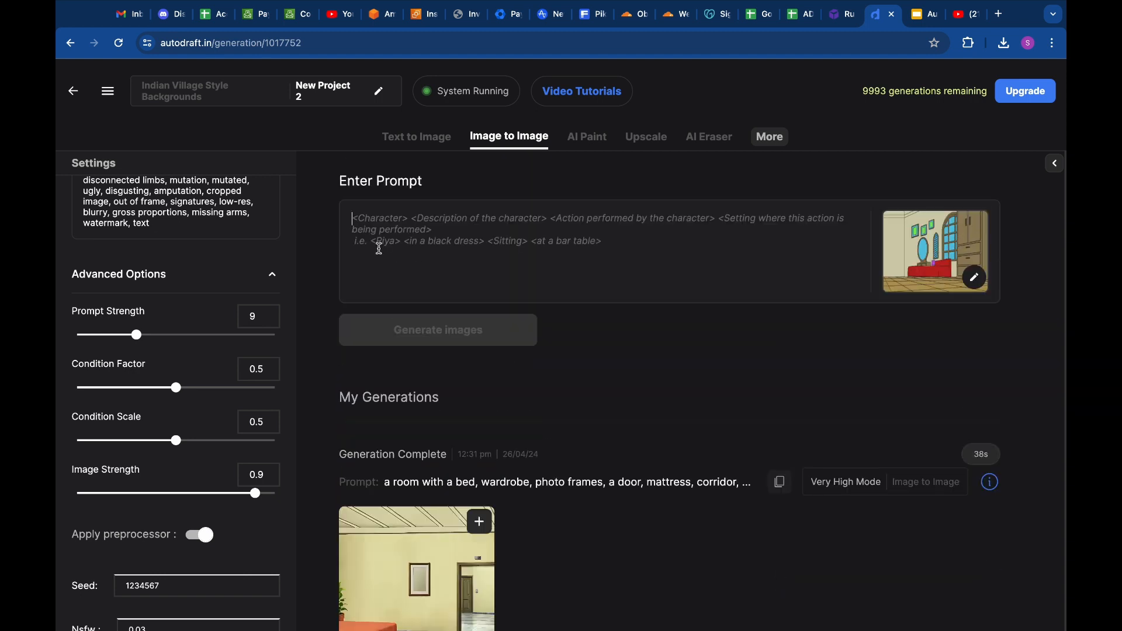
{"action": "type", "text": "a room with a bed, wardrobe, table lamp, windows, photo frames, a mirror, a plants, tiled floor, high quality, detailed"}
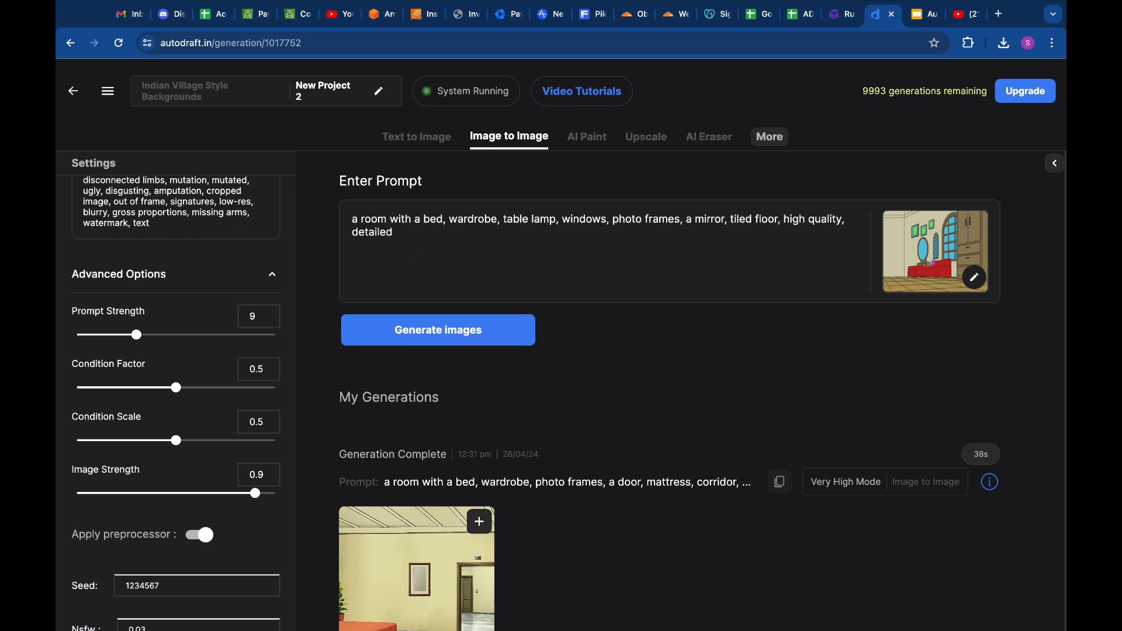
{"action": "left_click", "coordinate": [437, 329]}
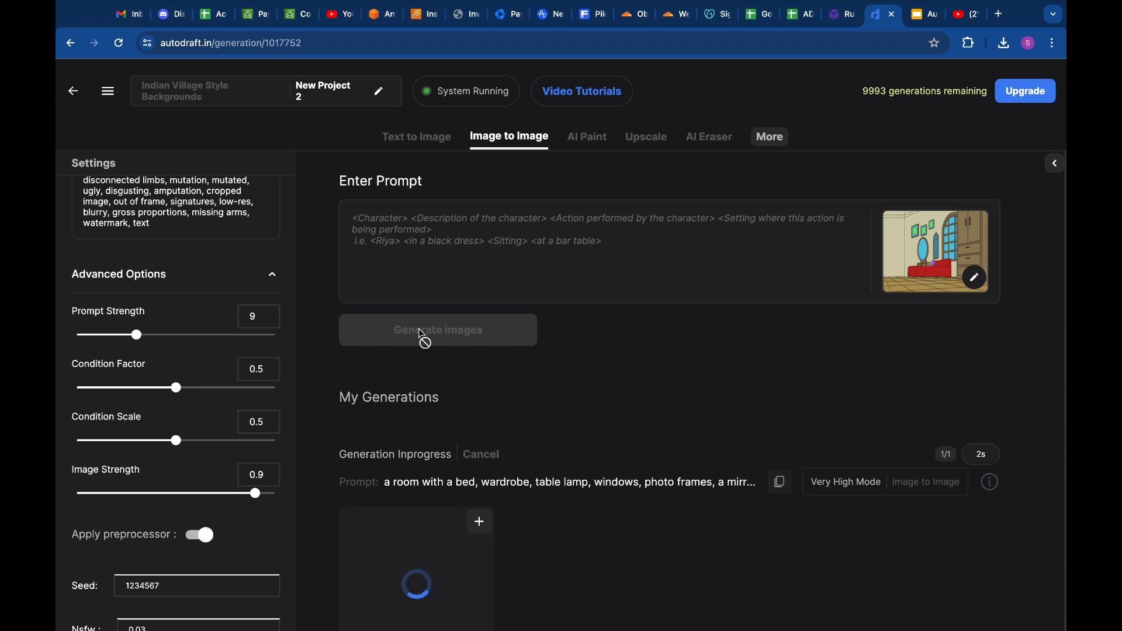
{"action": "scroll", "scroll_direction": "down", "scroll_amount": 3}
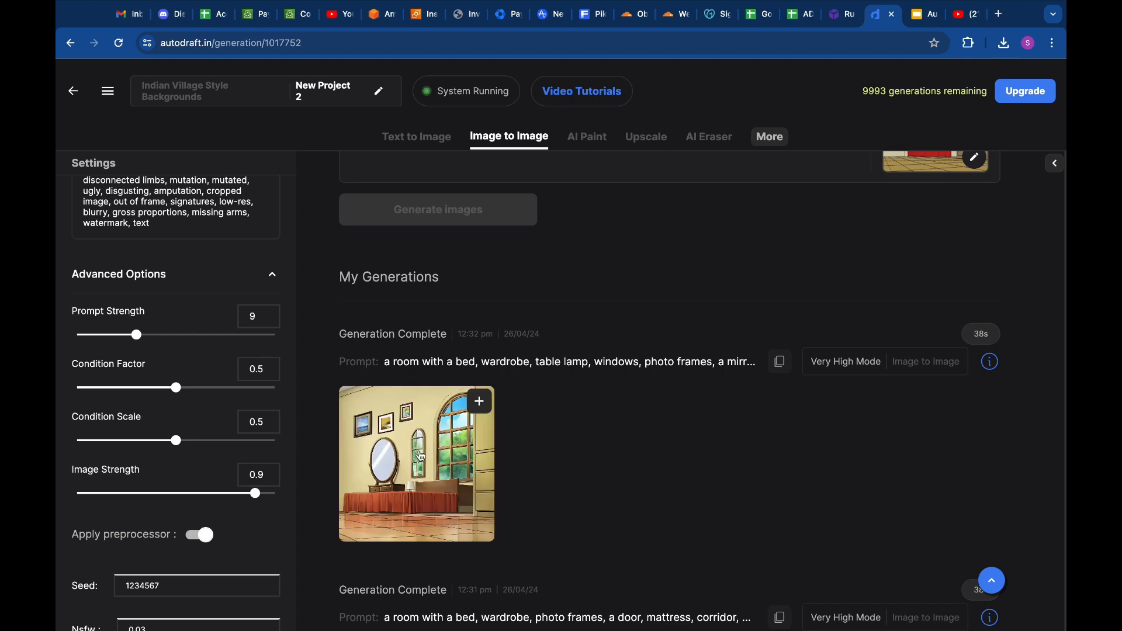
View the finished mirror-room render in the Very High Mode viewer, then close it
{"action": "left_click", "coordinate": [416, 463]}
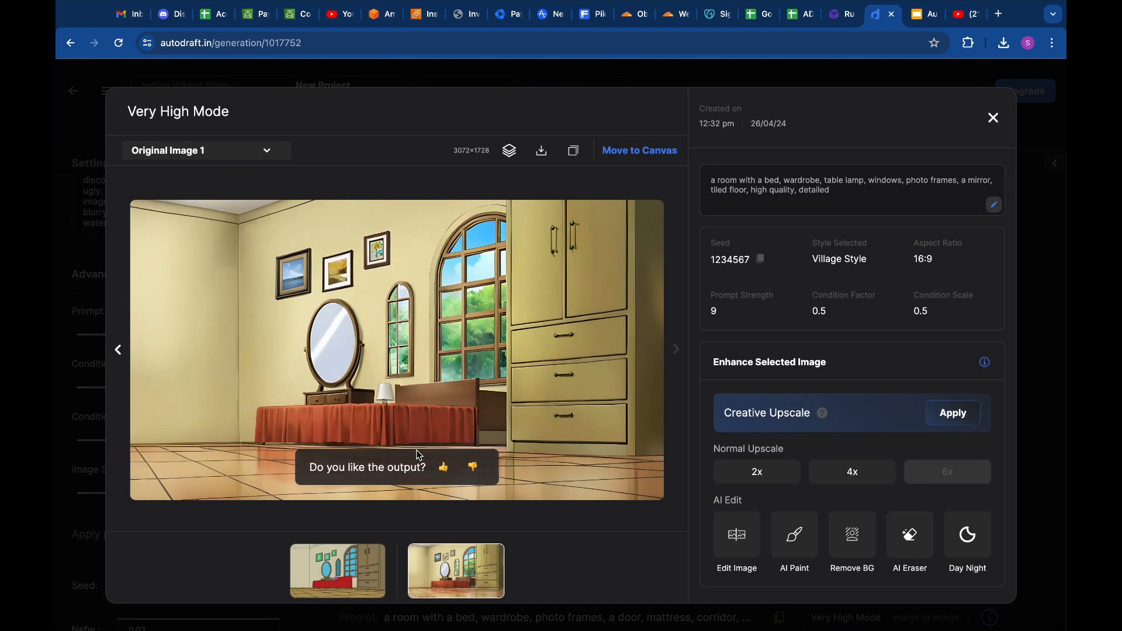
{"action": "left_click", "coordinate": [541, 151]}
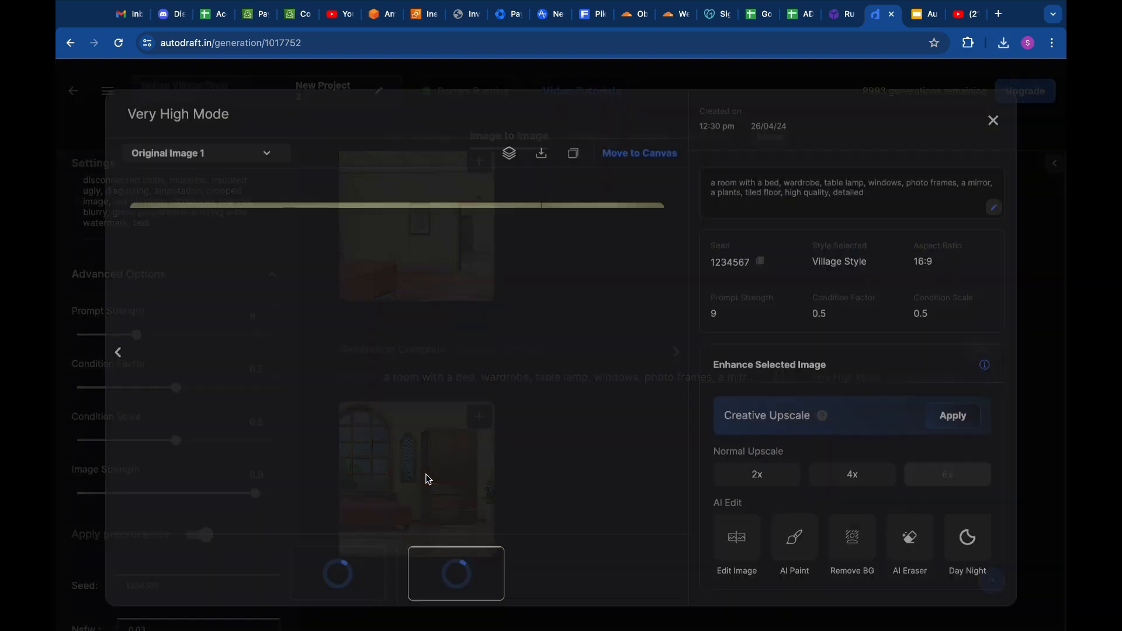
{"action": "left_click", "coordinate": [542, 151]}
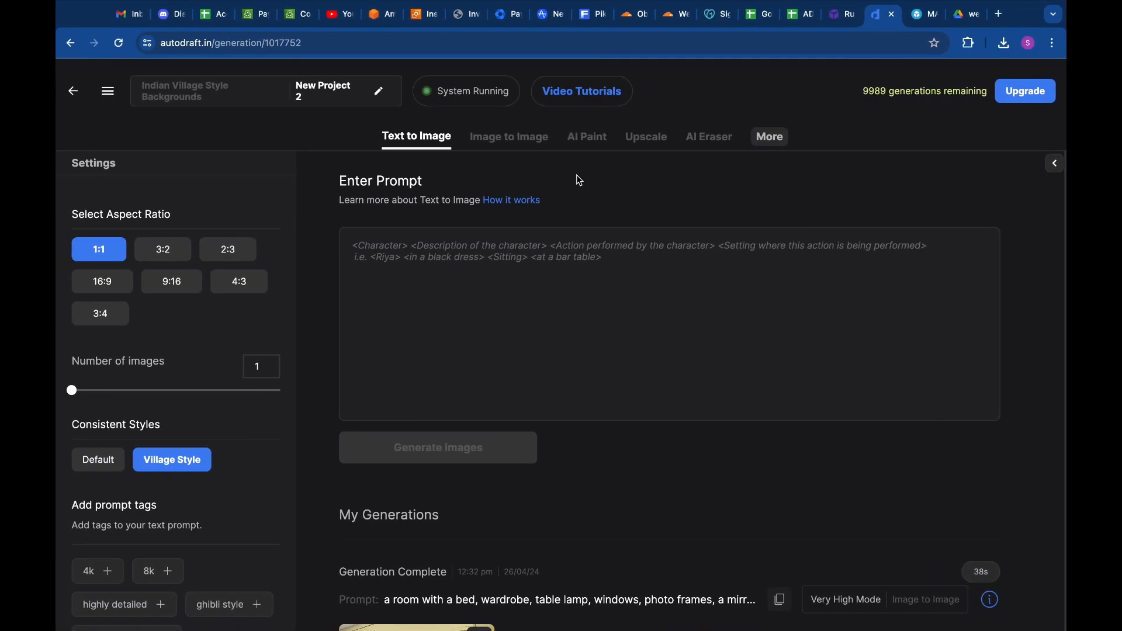
{"action": "mouse_move", "coordinate": [505, 137]}
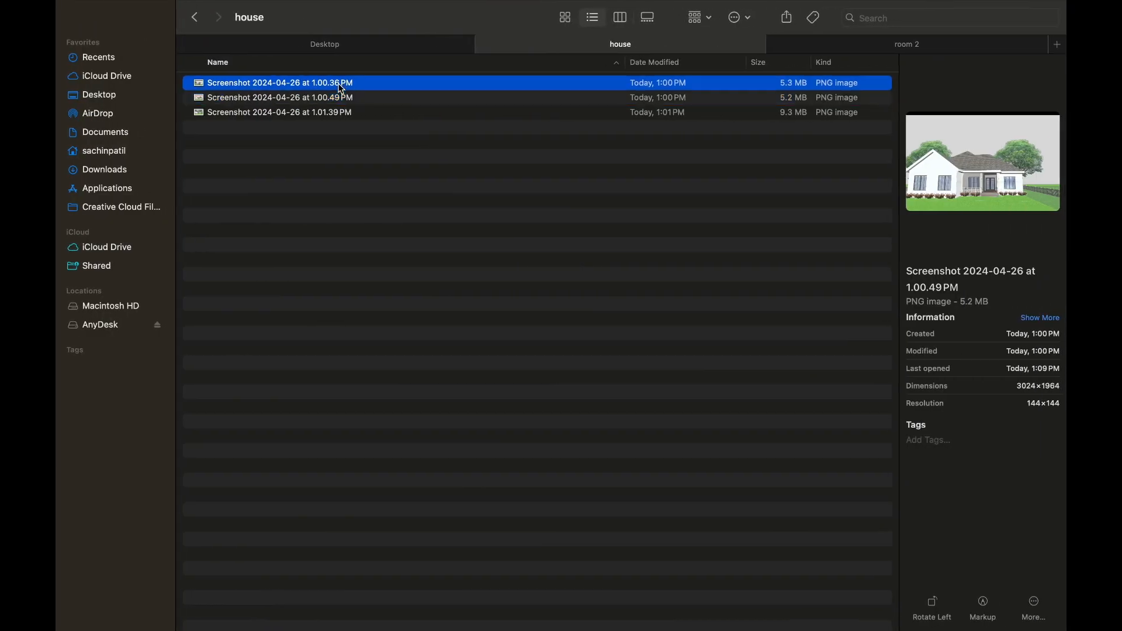
Upload the first house screenshot as Image to Image input with Free-form crop keeping it whole
{"action": "left_click", "coordinate": [279, 82]}
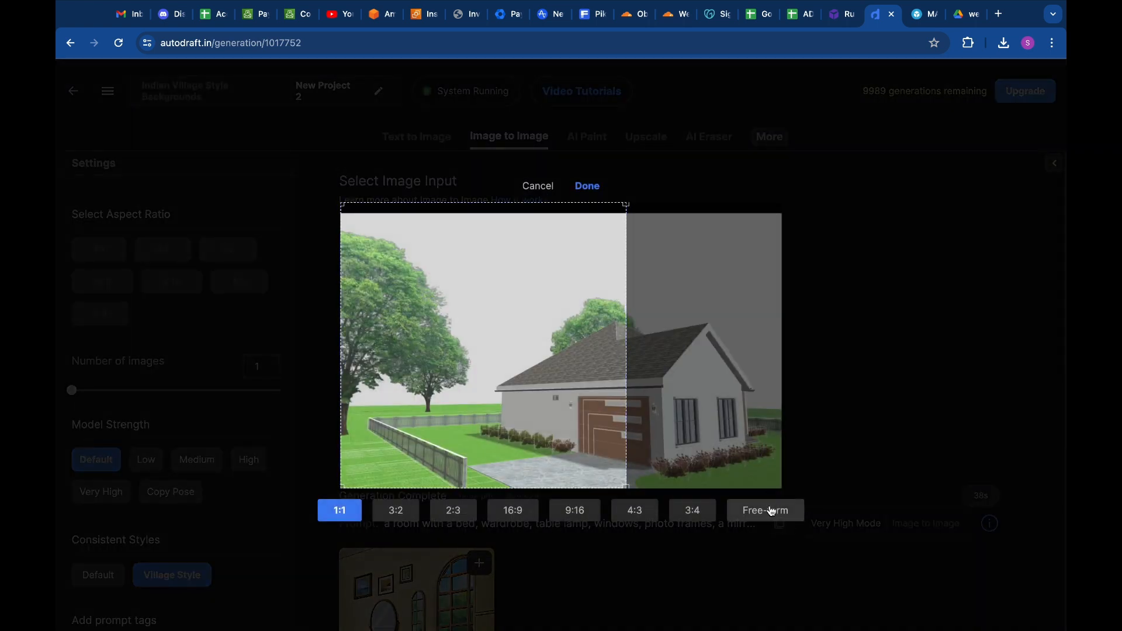
{"action": "left_click", "coordinate": [763, 511]}
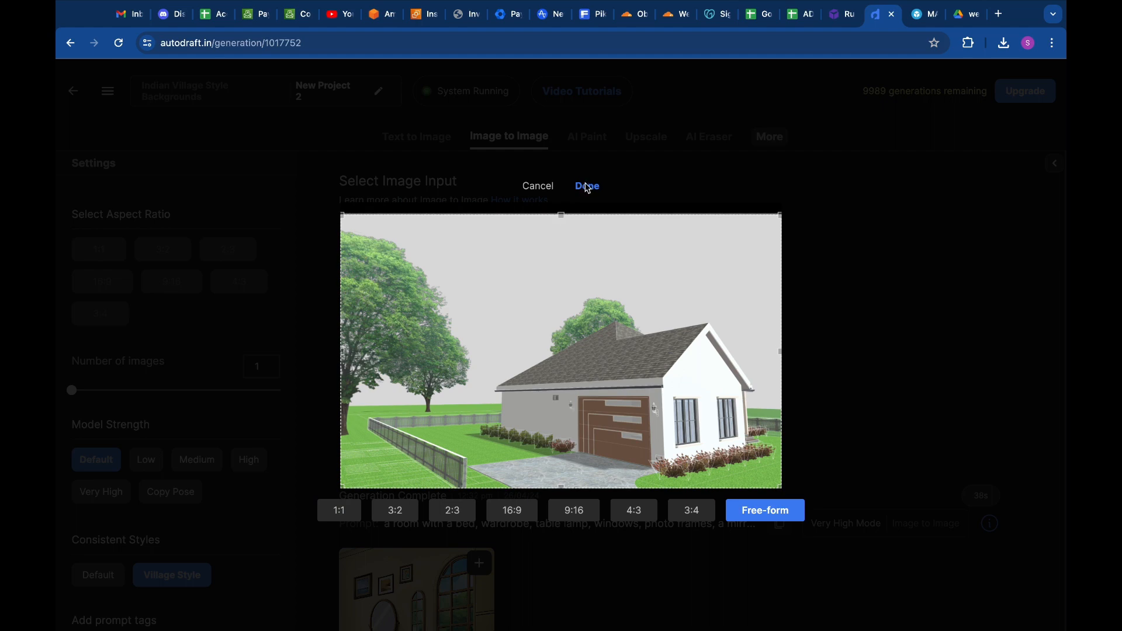
{"action": "left_click", "coordinate": [586, 186]}
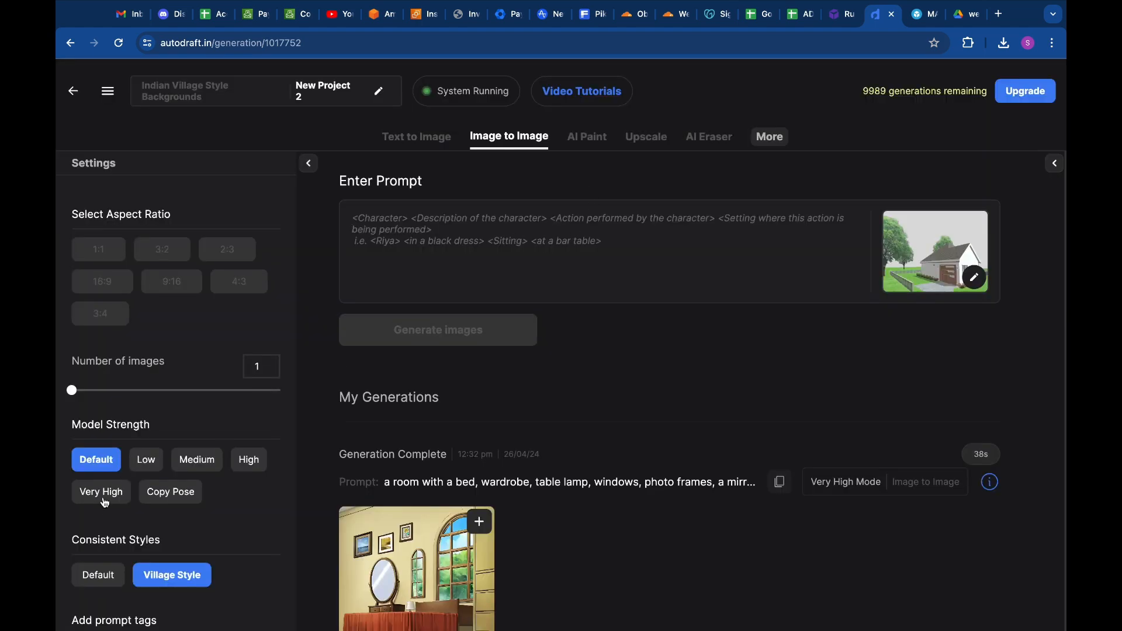
In Advanced Options, set image strength 0.8 and prompt strength 9
{"action": "scroll", "scroll_direction": "down", "scroll_amount": 3}
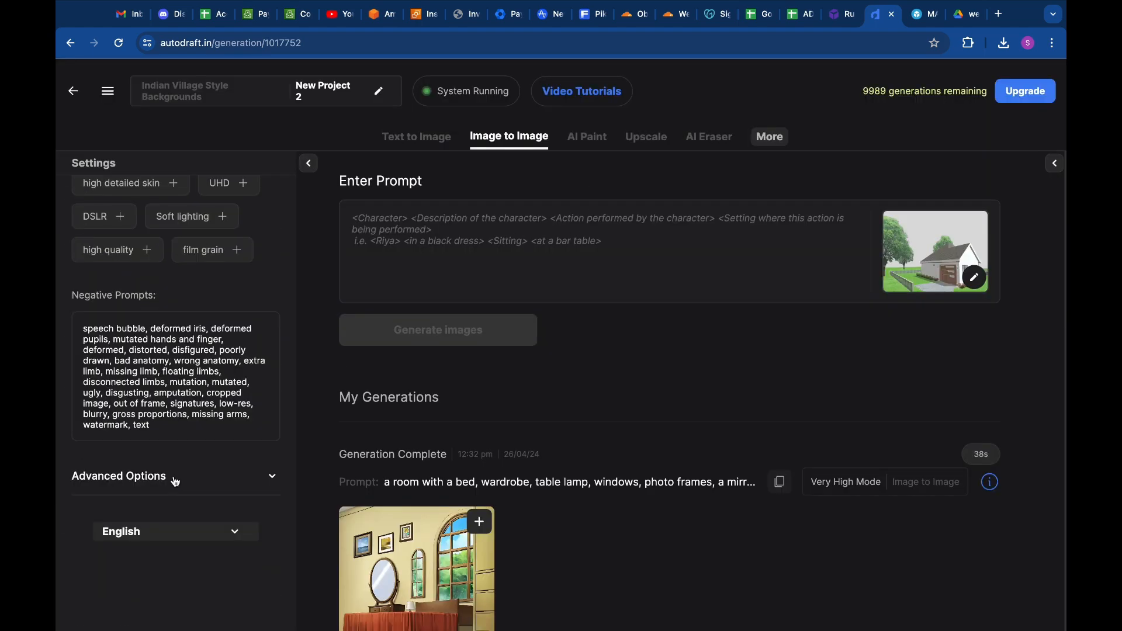
{"action": "left_click", "coordinate": [120, 476]}
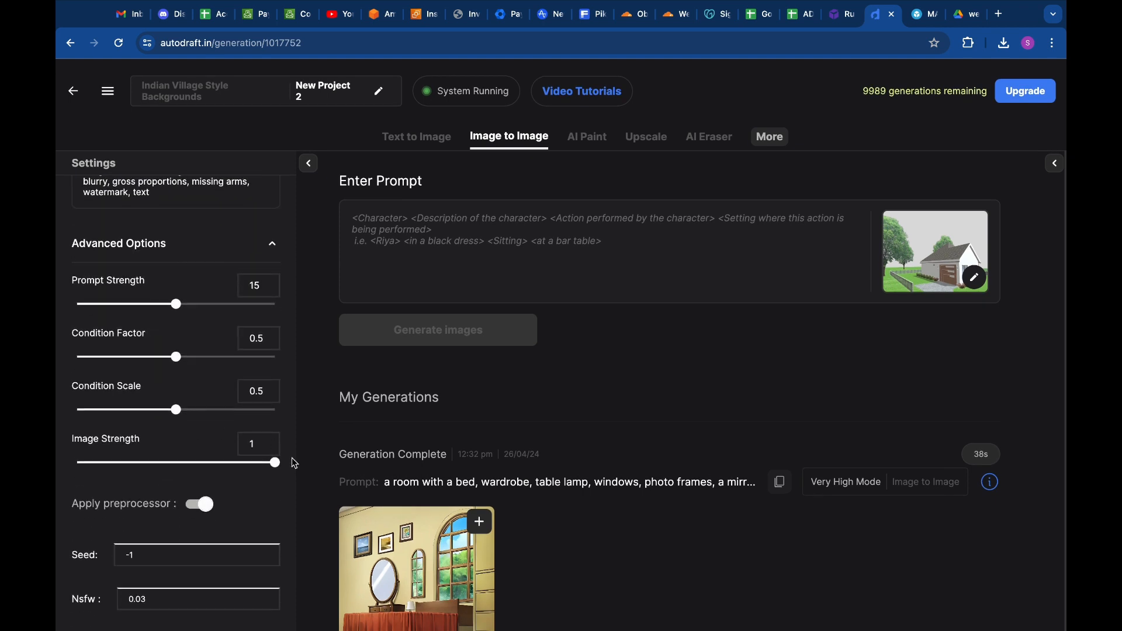
{"action": "left_click_drag", "start_coordinate": [275, 463], "coordinate": [239, 463]}
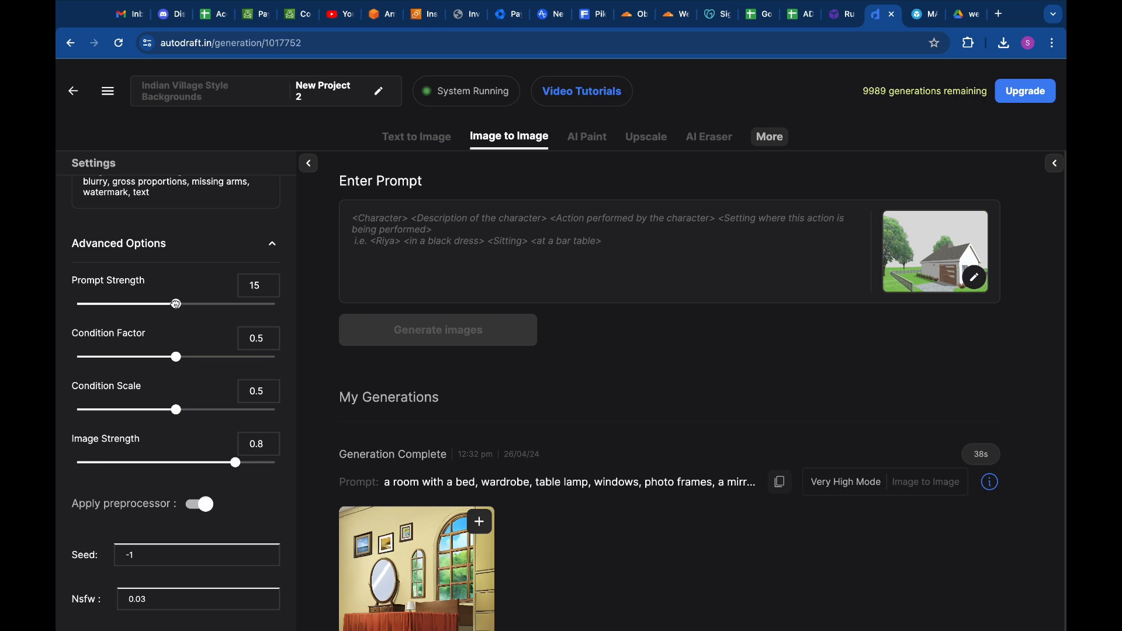
{"action": "left_click_drag", "start_coordinate": [176, 304], "coordinate": [139, 304]}
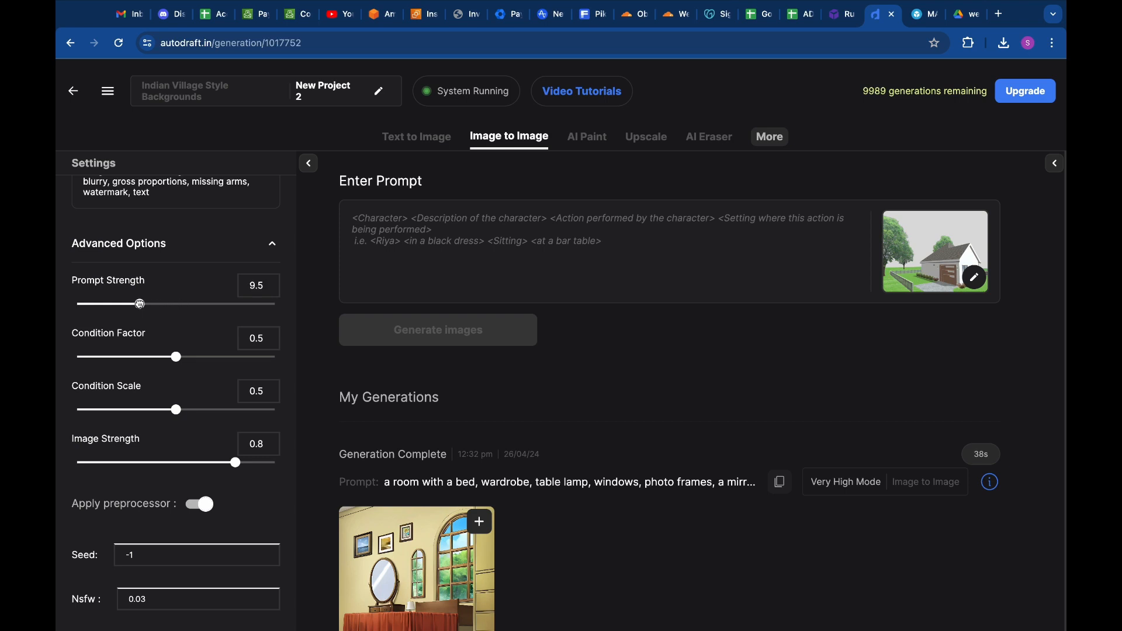
{"action": "left_click_drag", "start_coordinate": [139, 304], "coordinate": [135, 303]}
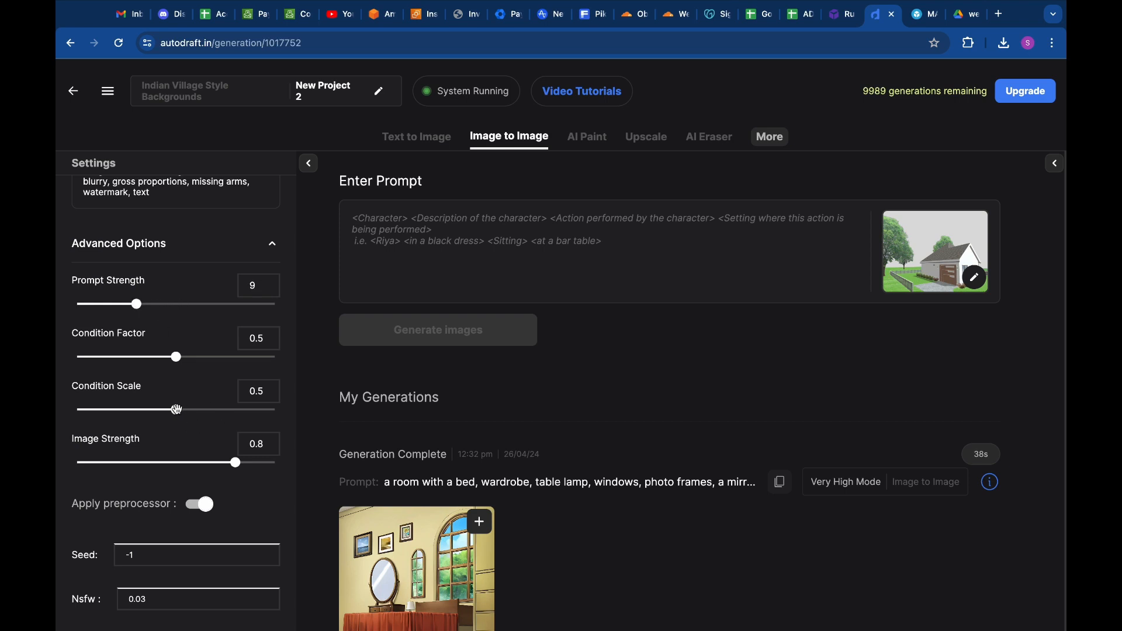
Set condition scale to 0.9 and seed 1234567, then focus the prompt field
{"action": "left_click_drag", "start_coordinate": [175, 410], "coordinate": [234, 410]}
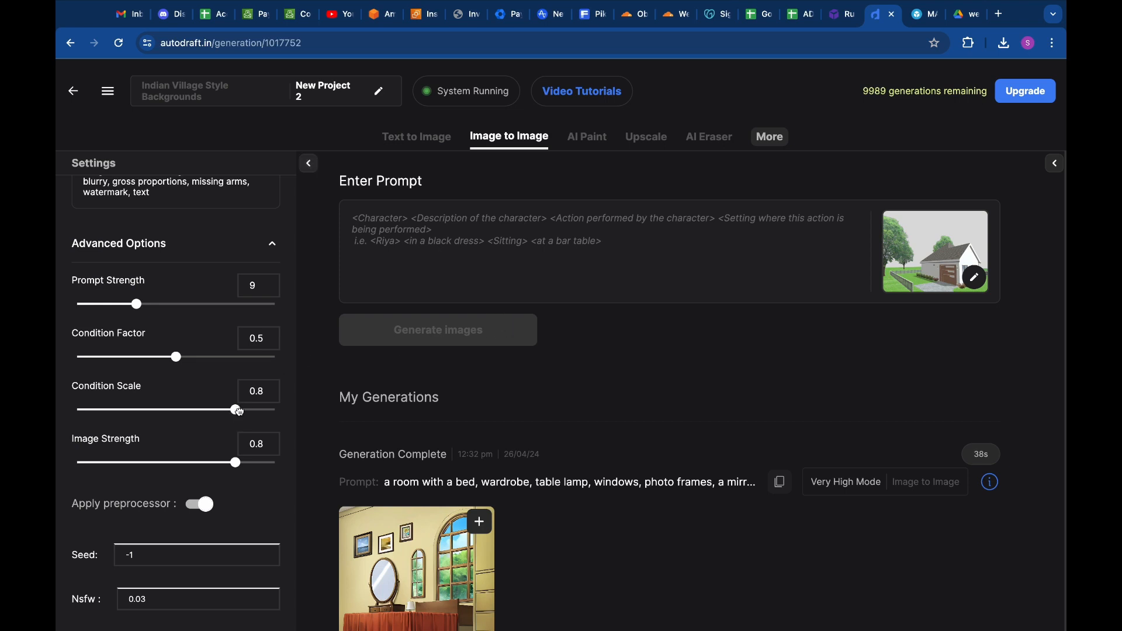
{"action": "left_click_drag", "start_coordinate": [232, 409], "coordinate": [250, 409]}
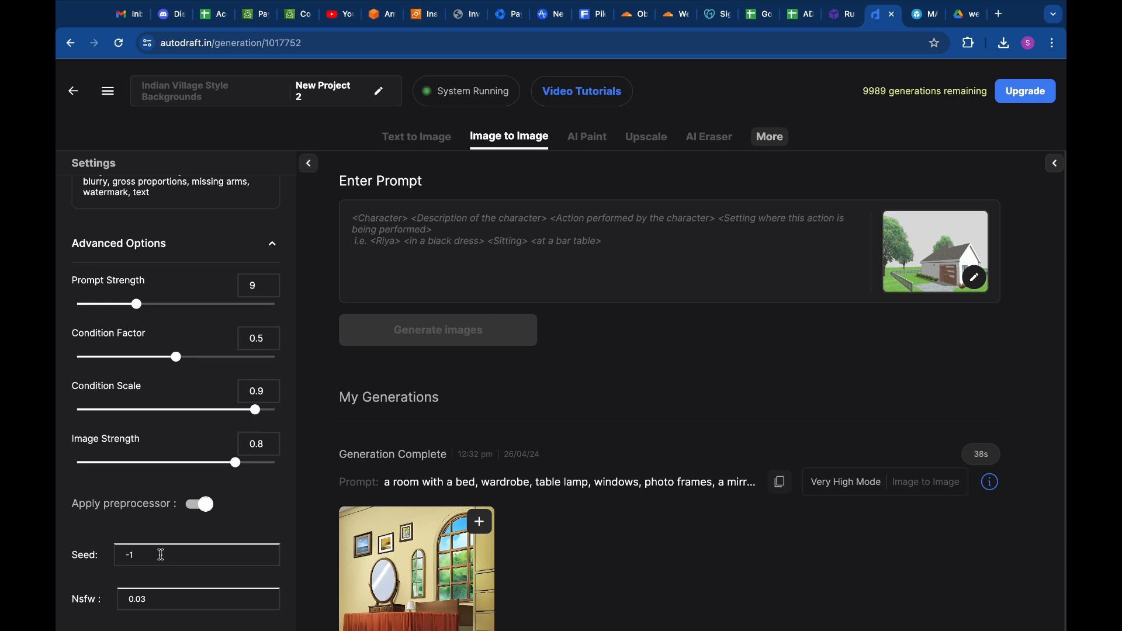
{"action": "type", "text": "1234456"}
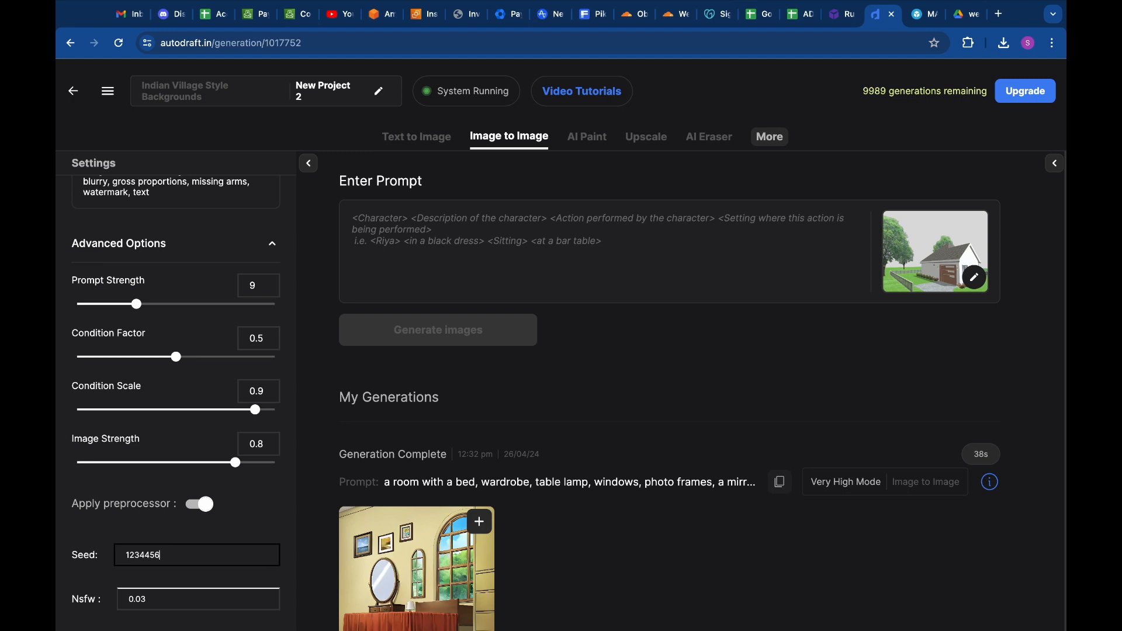
{"action": "type", "text": "1234567"}
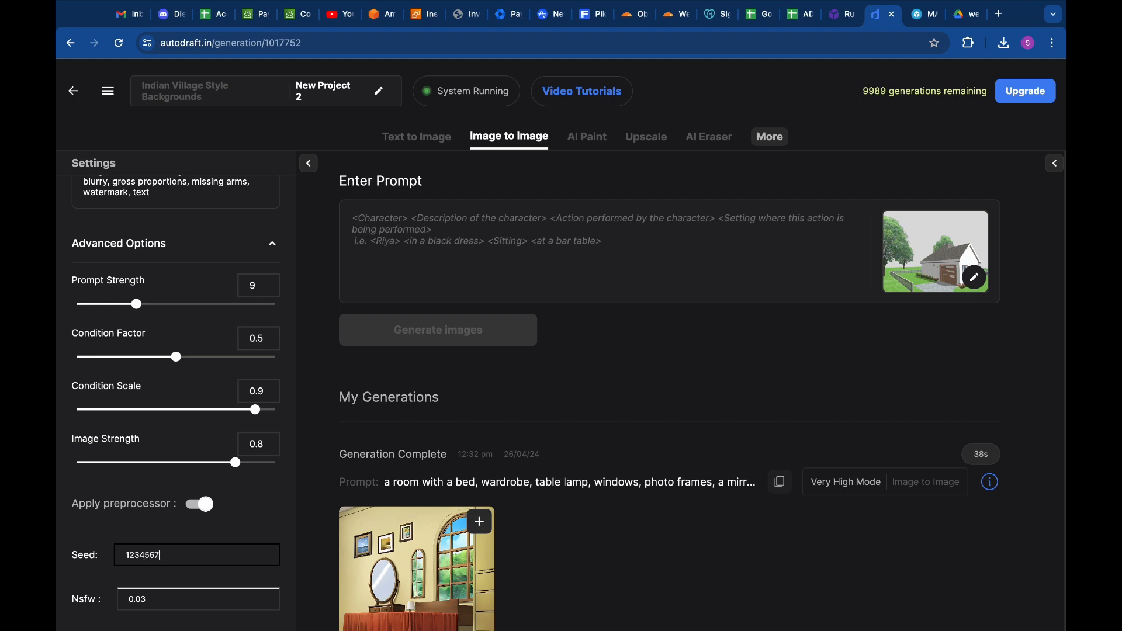
{"action": "left_click", "coordinate": [501, 229]}
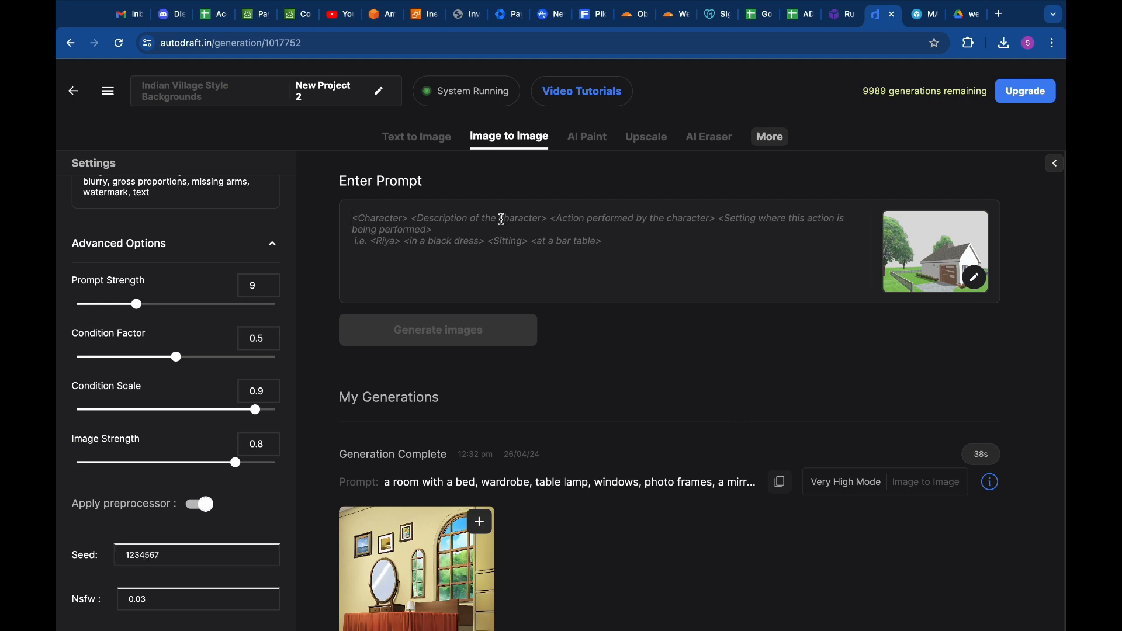
Generate house images from the prompt "a house, grass, trees, plants, clear sky, high quality, detailed"
{"action": "type", "text": "a hous"}
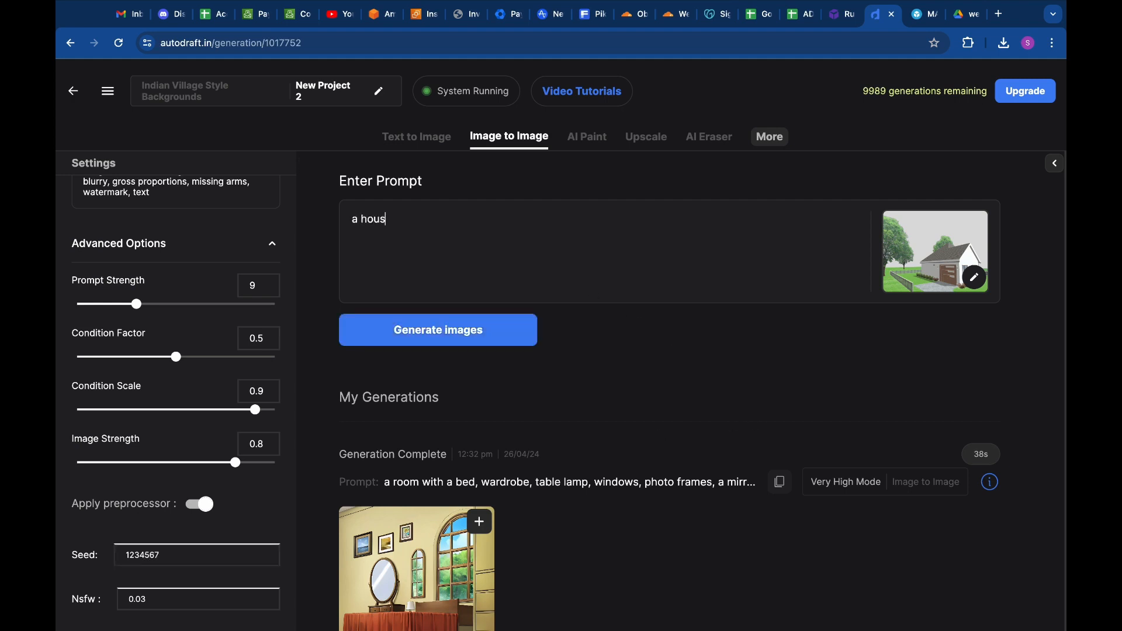
{"action": "left_click", "coordinate": [437, 329]}
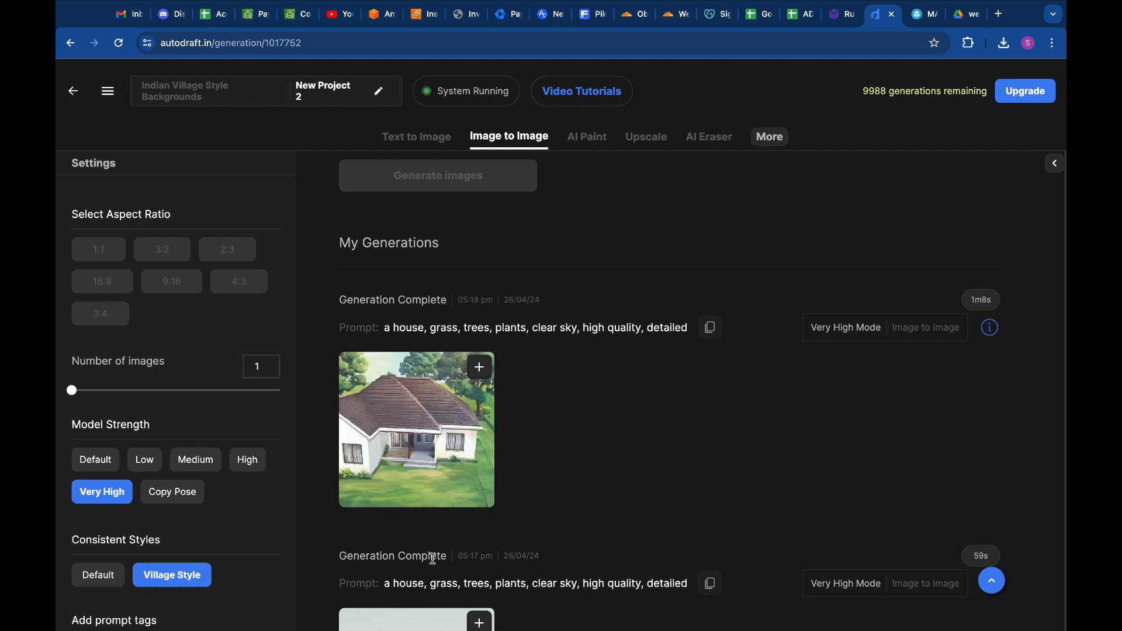
Download the angled house render as a PNG file
{"action": "left_click", "coordinate": [416, 429]}
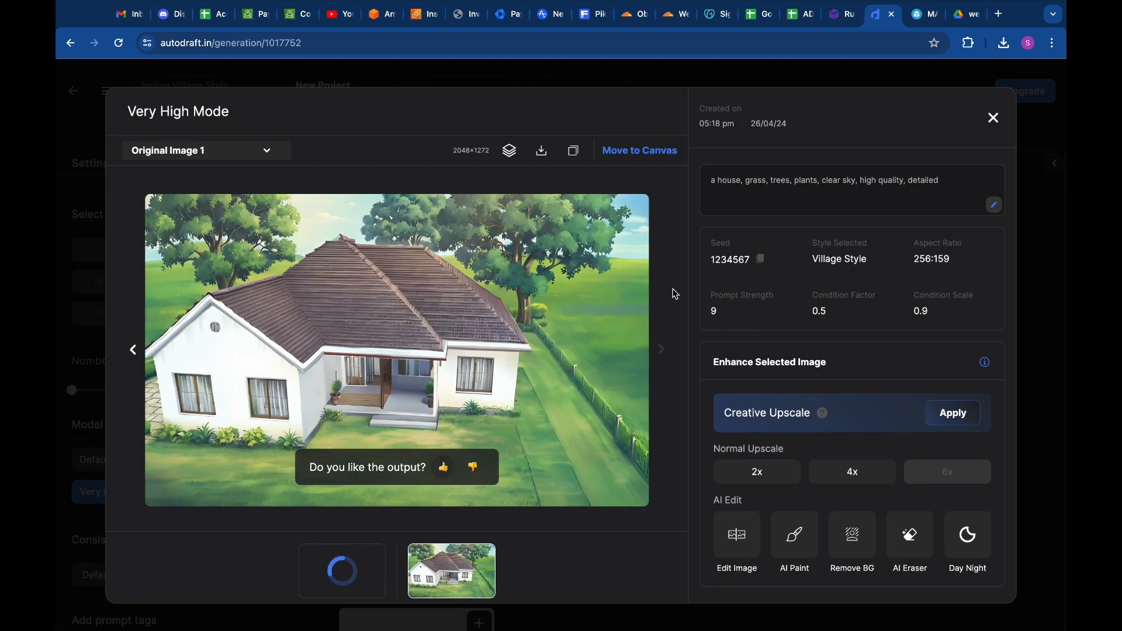
{"action": "left_click", "coordinate": [540, 151]}
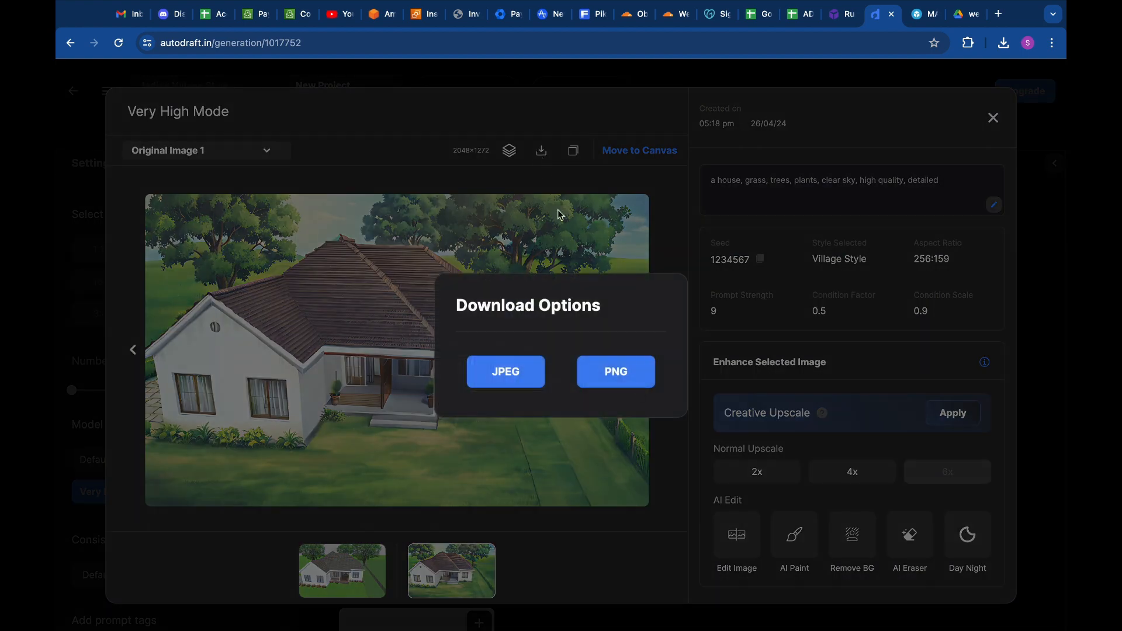
{"action": "left_click", "coordinate": [613, 371]}
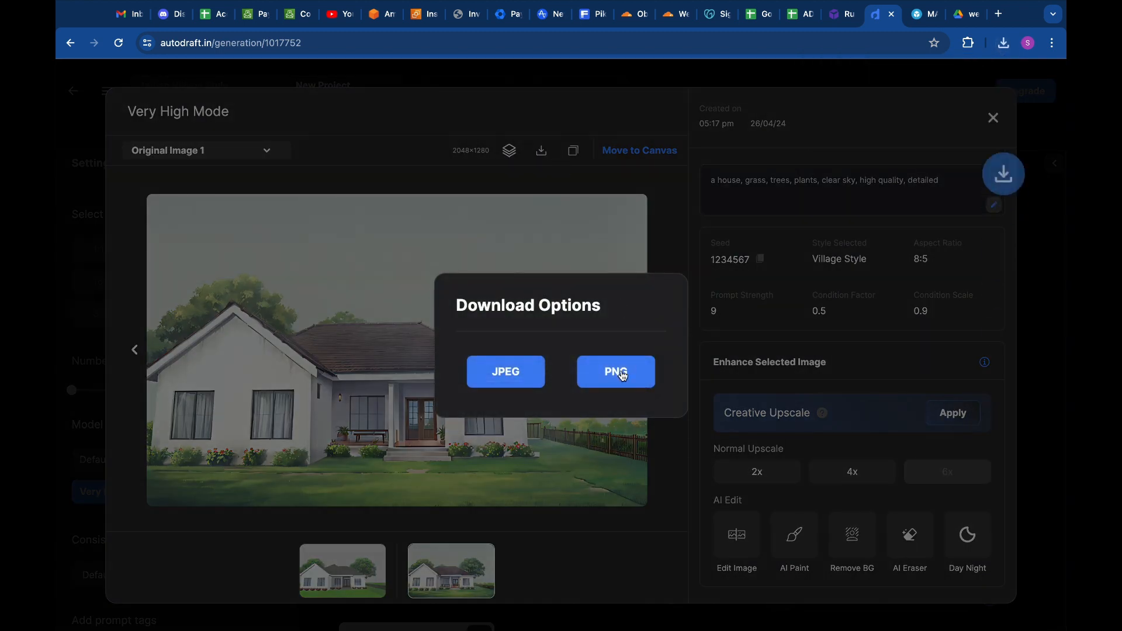
Download the front-view and garage house renders as PNG files
{"action": "left_click", "coordinate": [615, 371]}
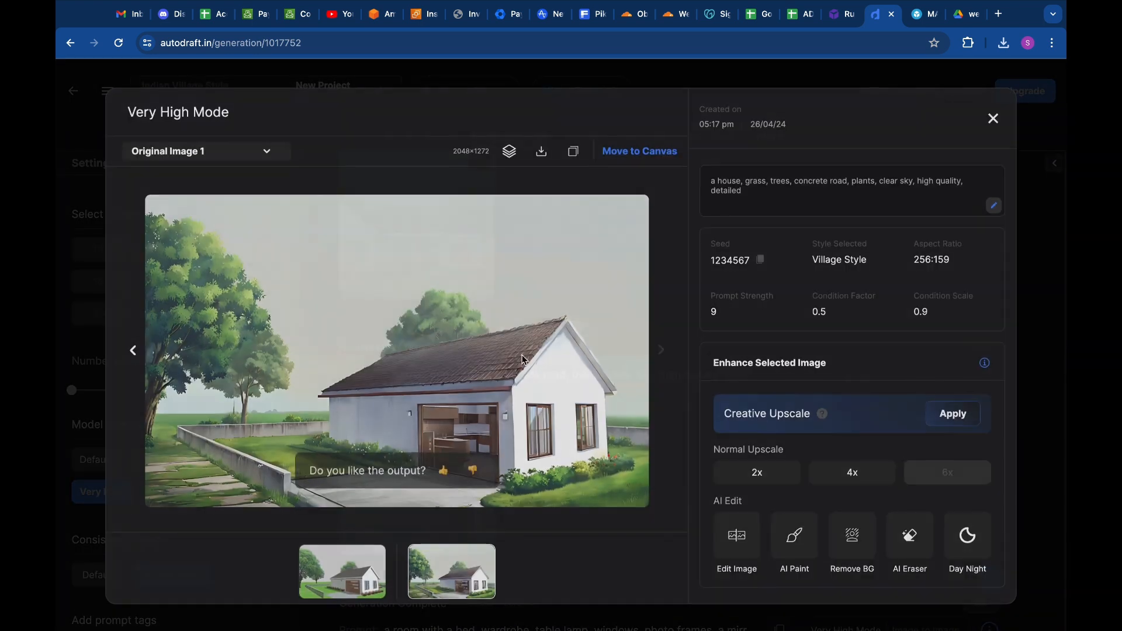
{"action": "left_click", "coordinate": [541, 151]}
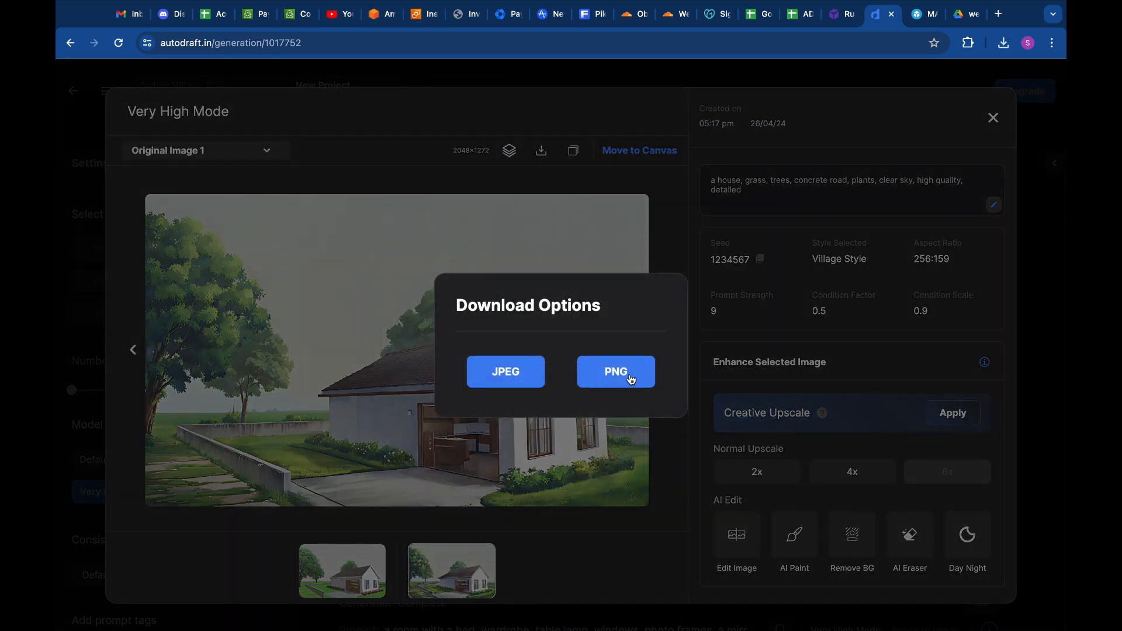
{"action": "left_click", "coordinate": [615, 372]}
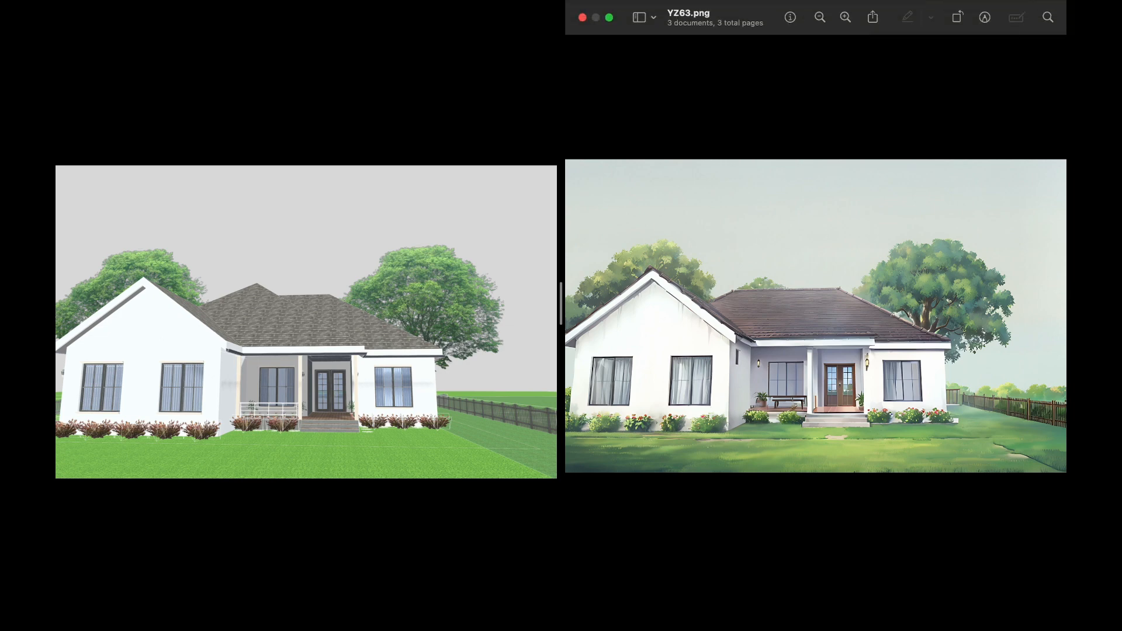